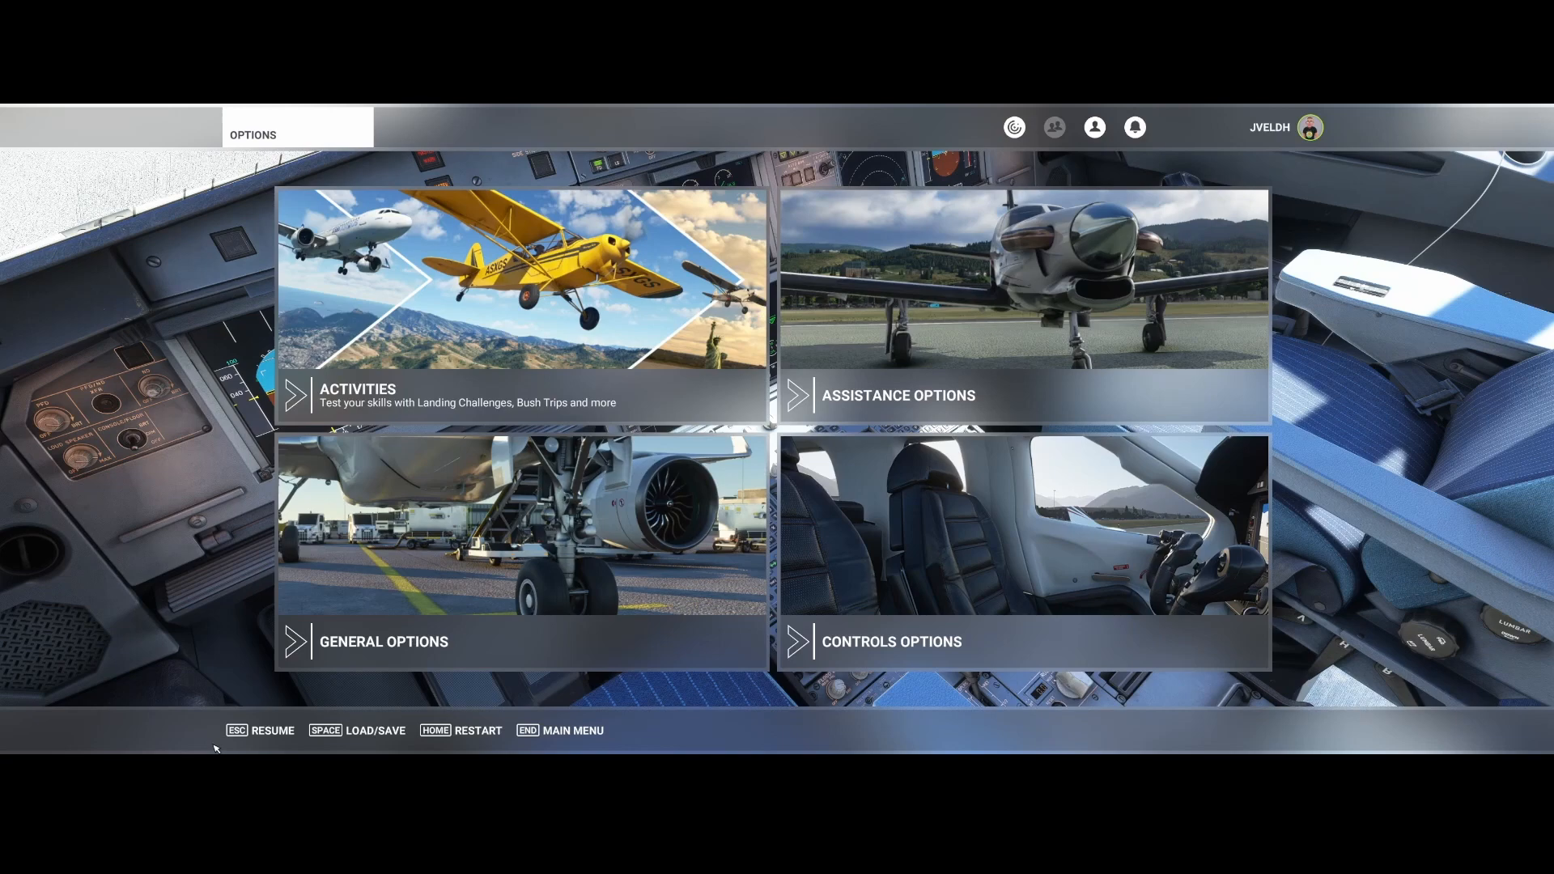
mouse_move(589, 593)
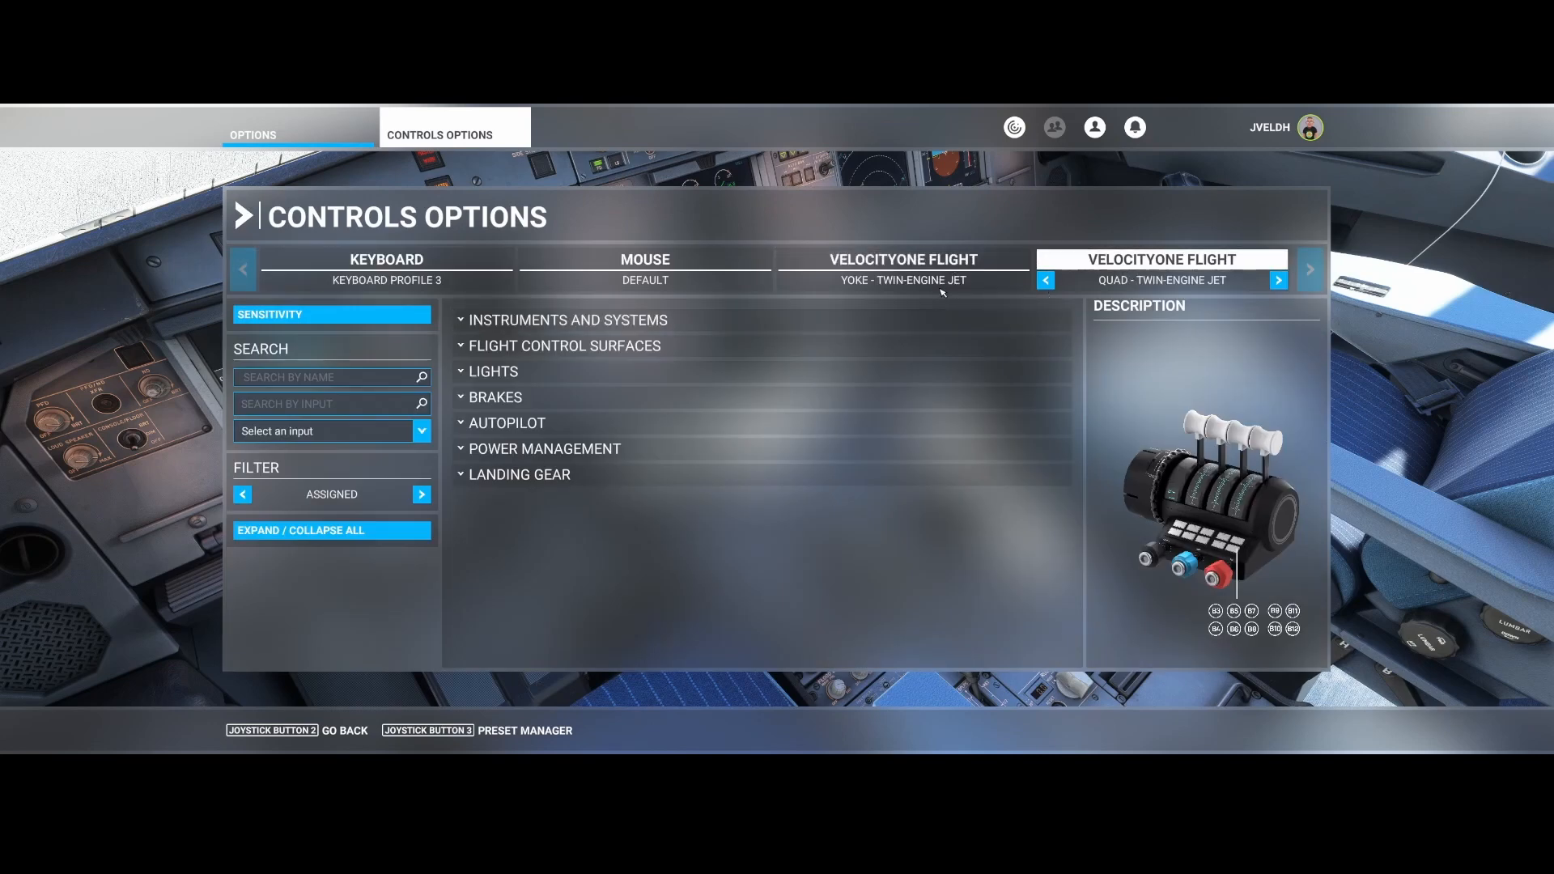
mouse_move(932, 288)
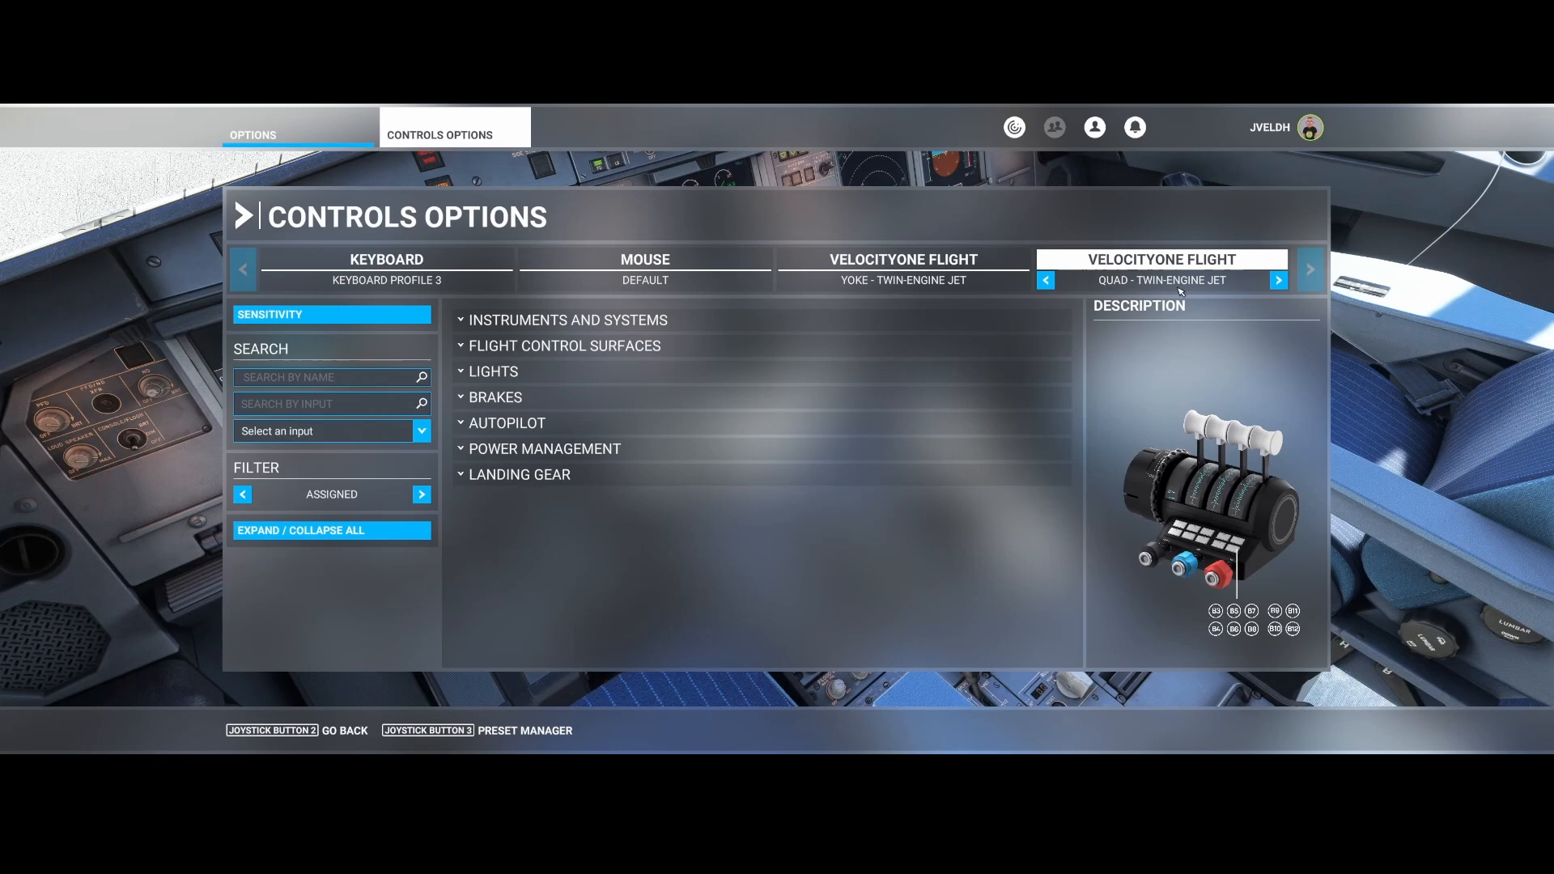
mouse_move(543, 448)
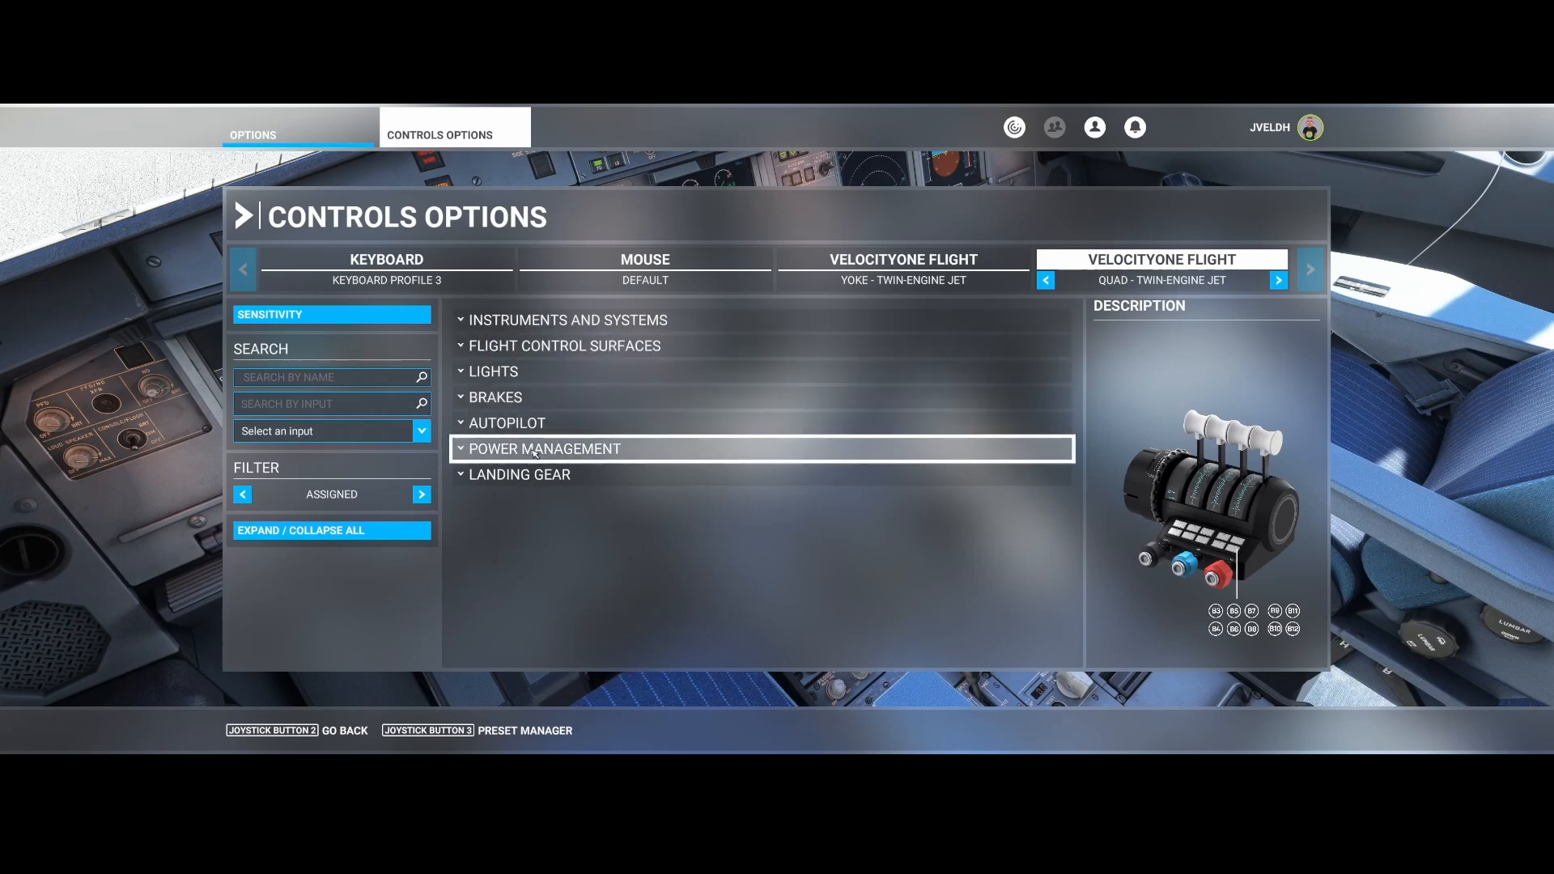
Step: Expand Power Management and Throttle to reveal reverse thrust and throttle 1/2 axis bindings
left_click(544, 448)
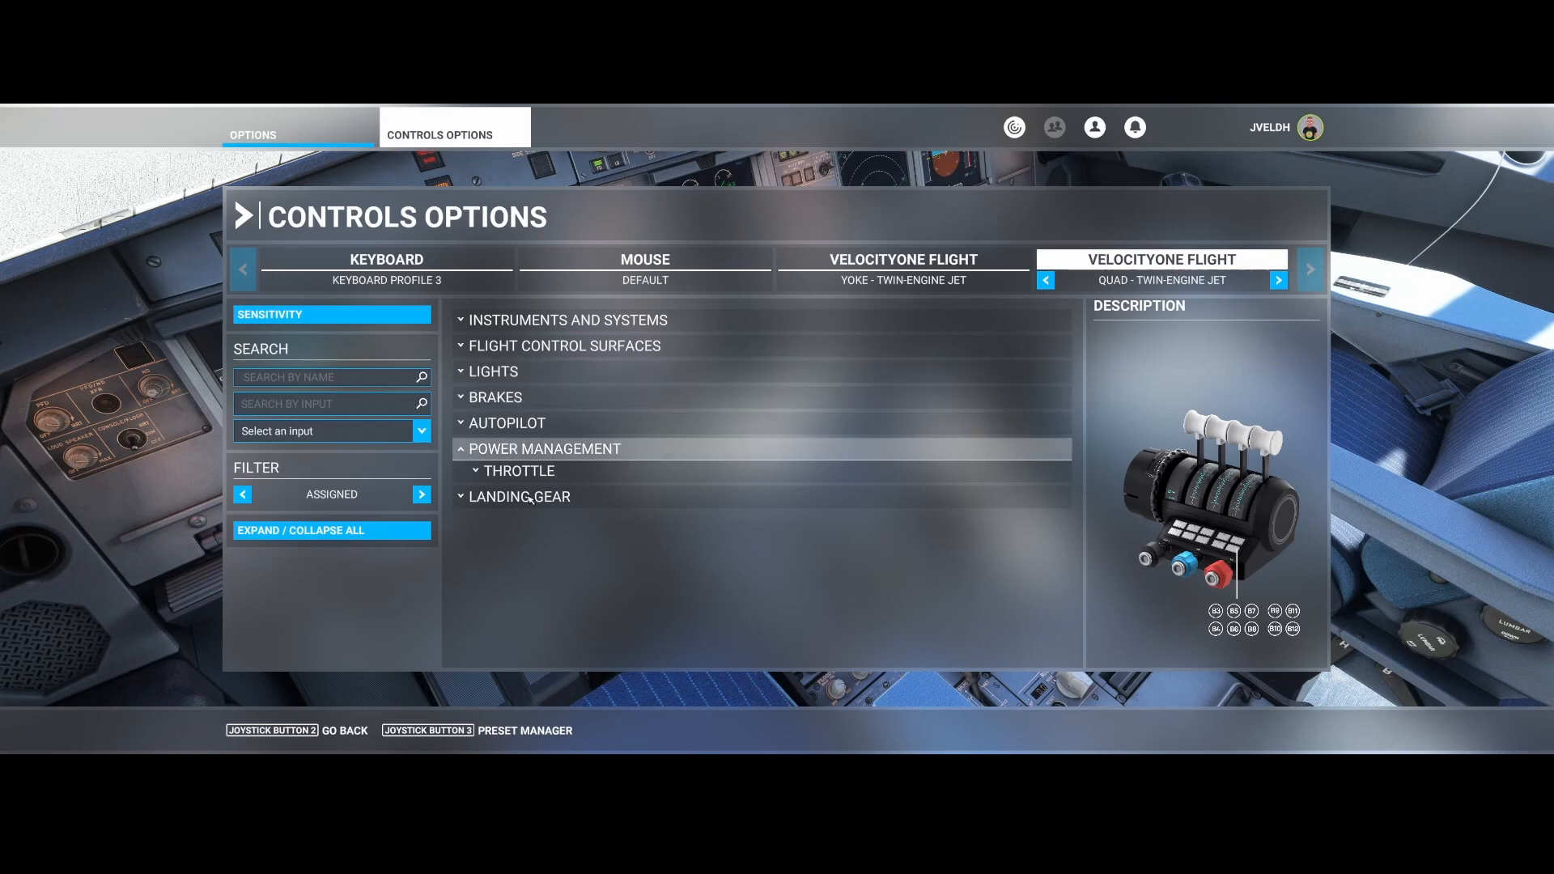
left_click(519, 471)
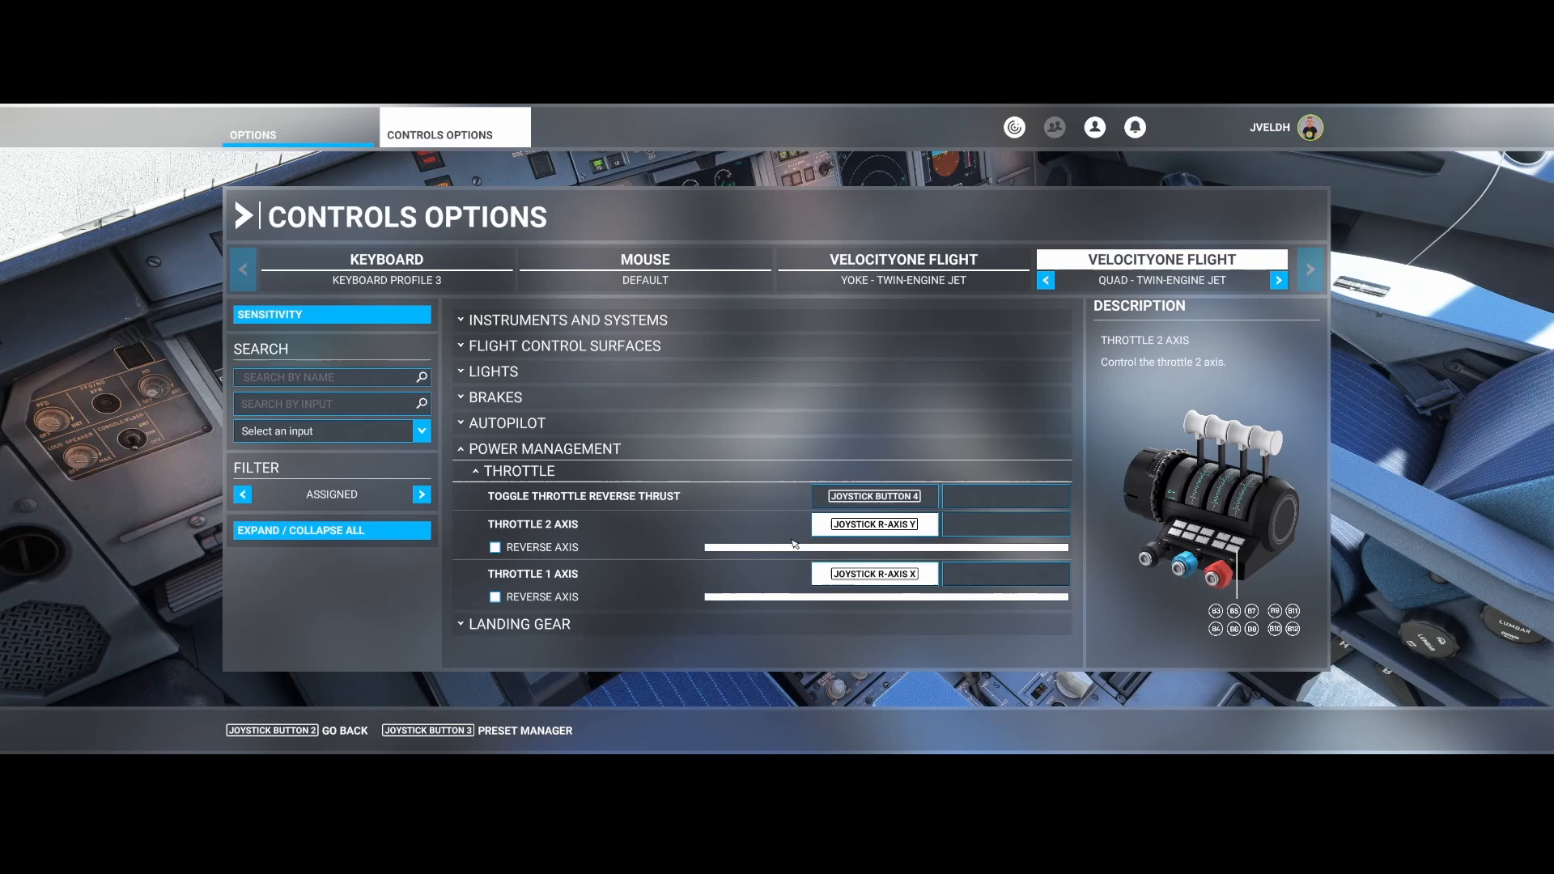
mouse_move(778, 536)
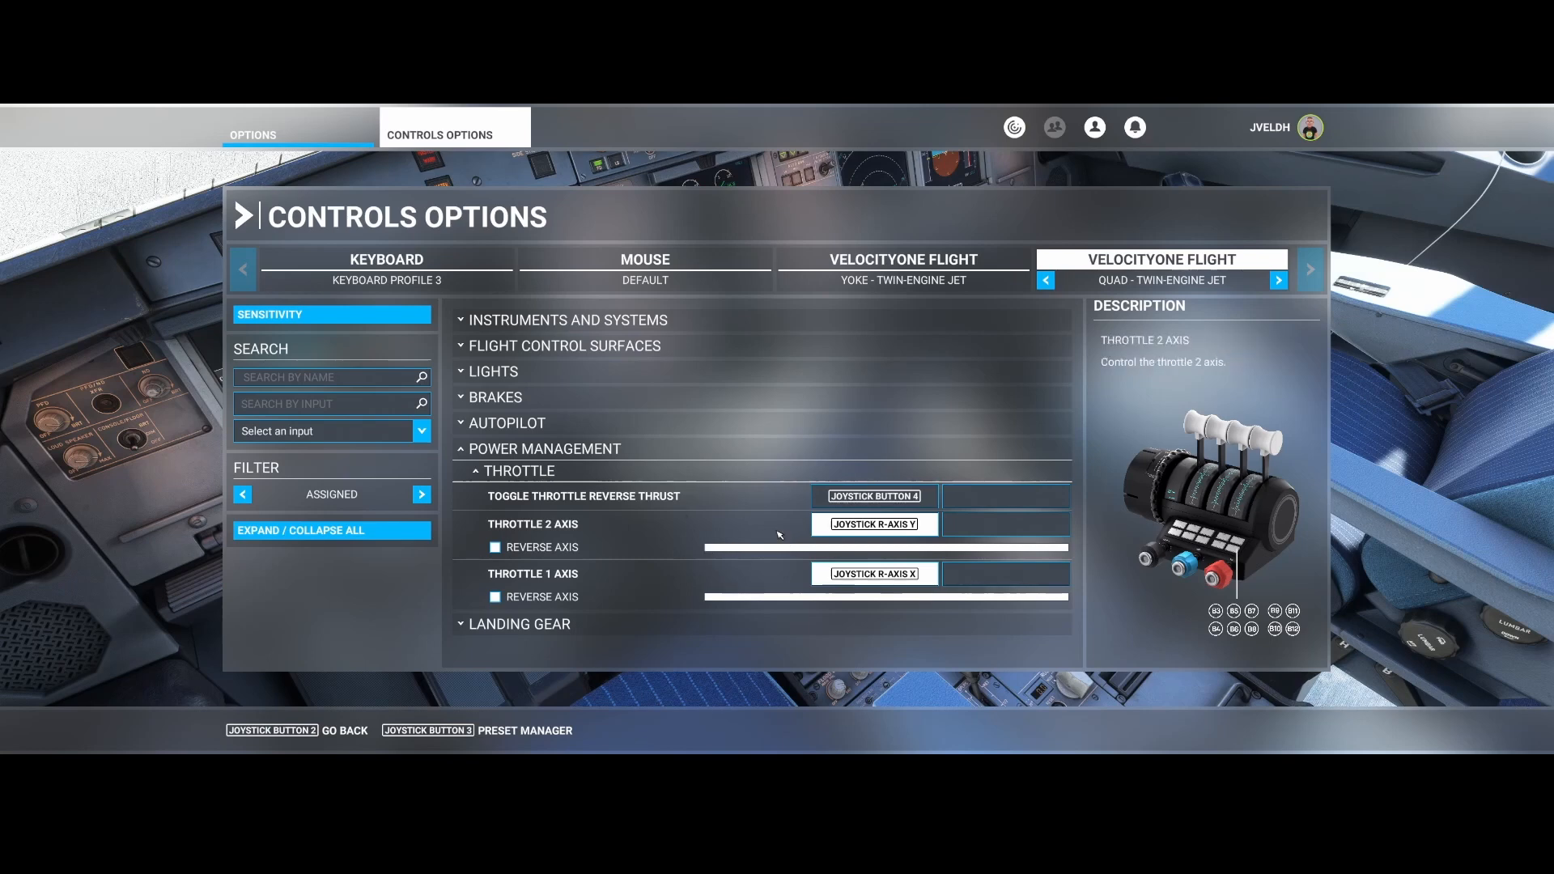
mouse_move(631, 550)
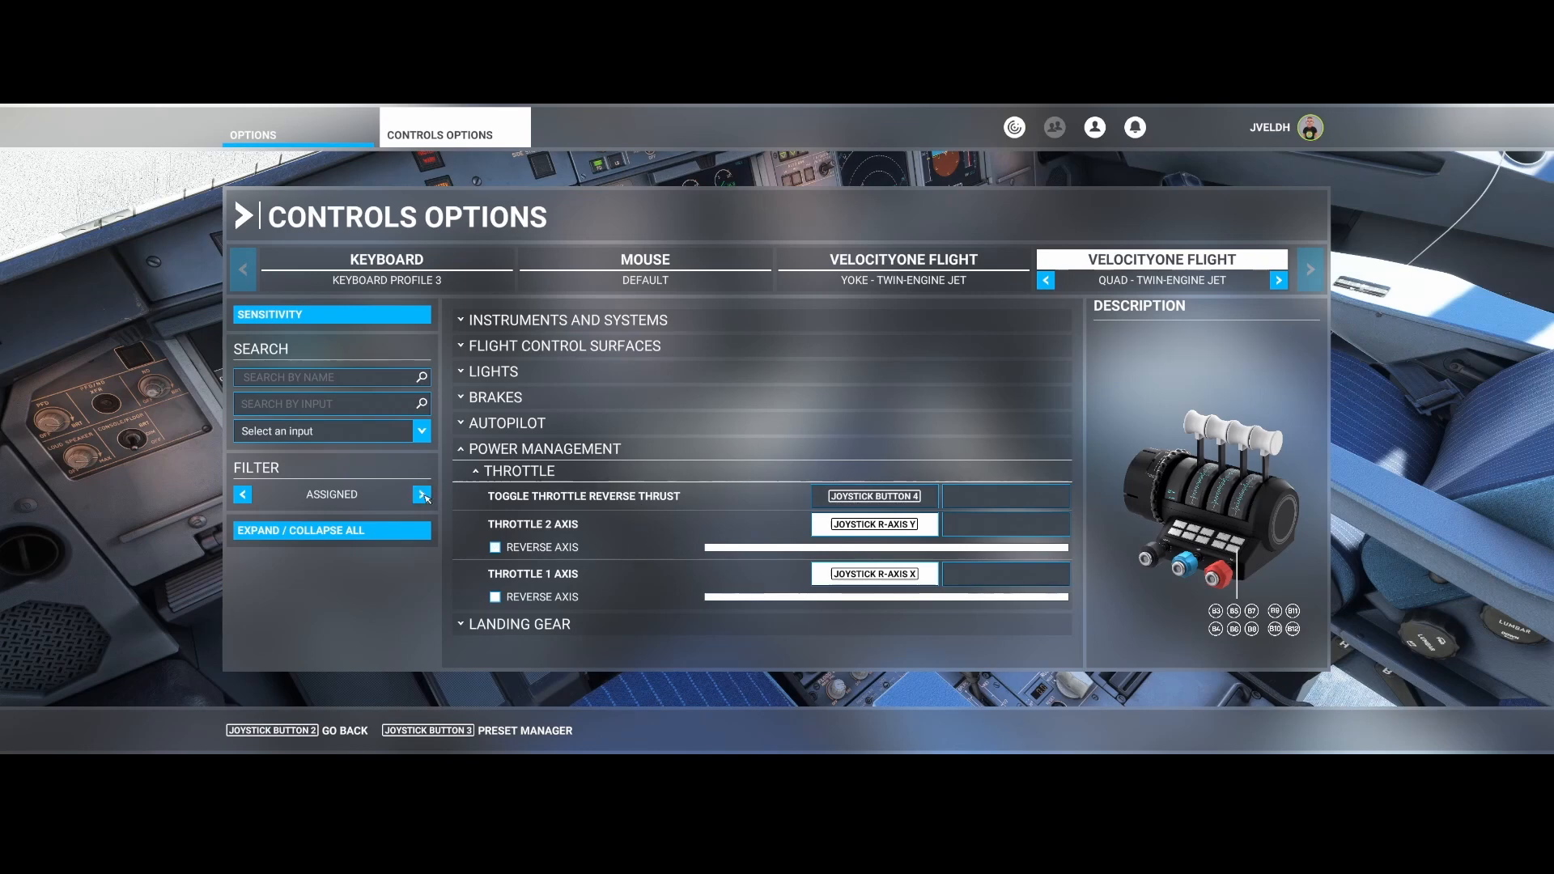
Step: Switch the bindings filter from Assigned to New and reach the Throttle 2 commands
left_click(421, 493)
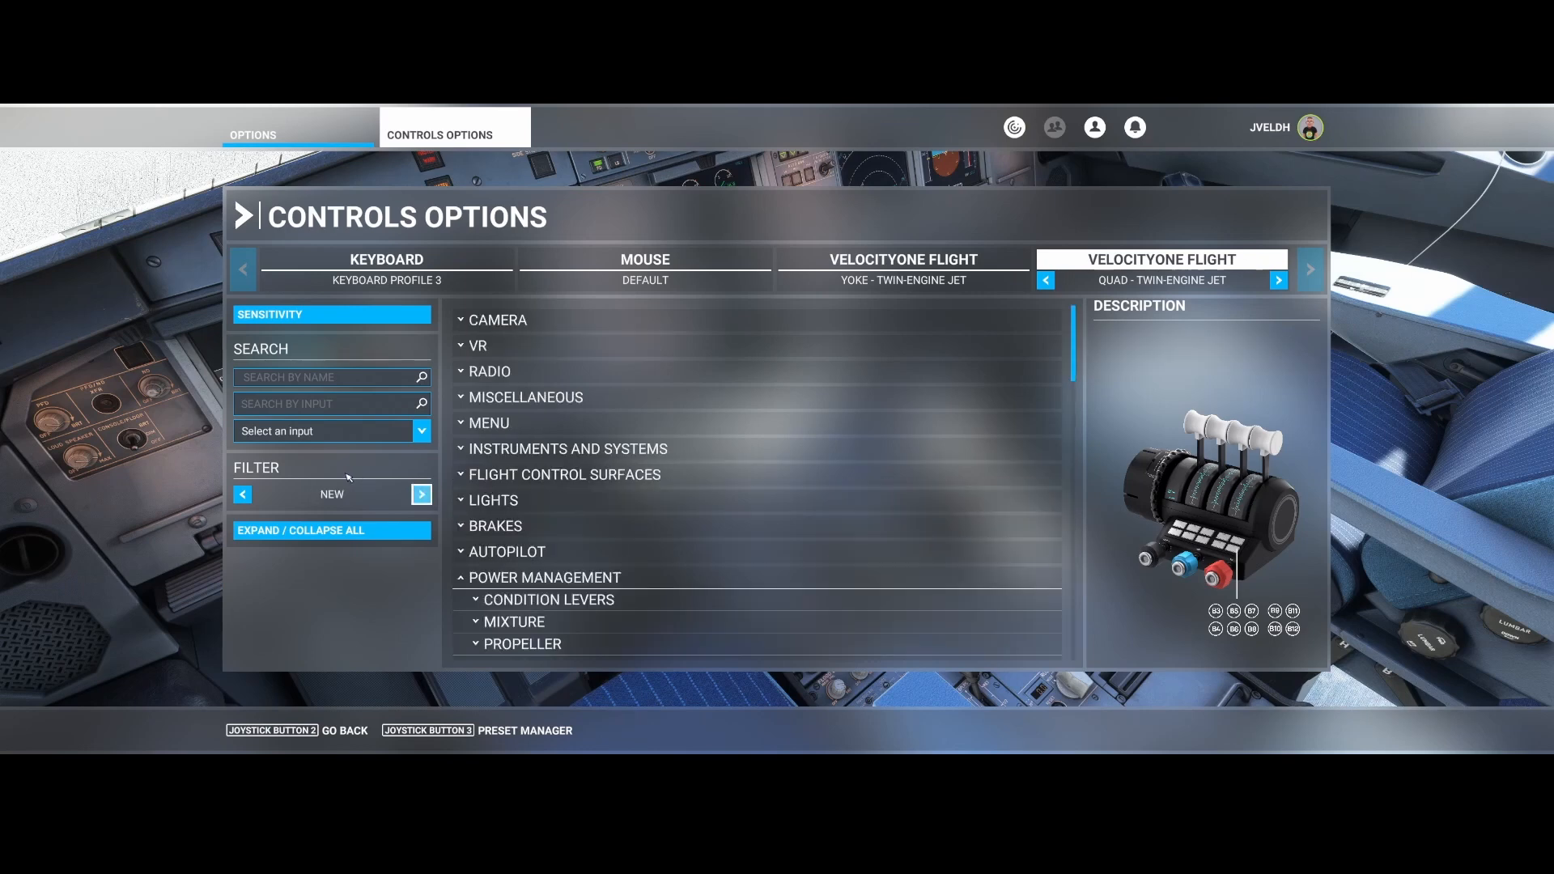
mouse_move(366, 502)
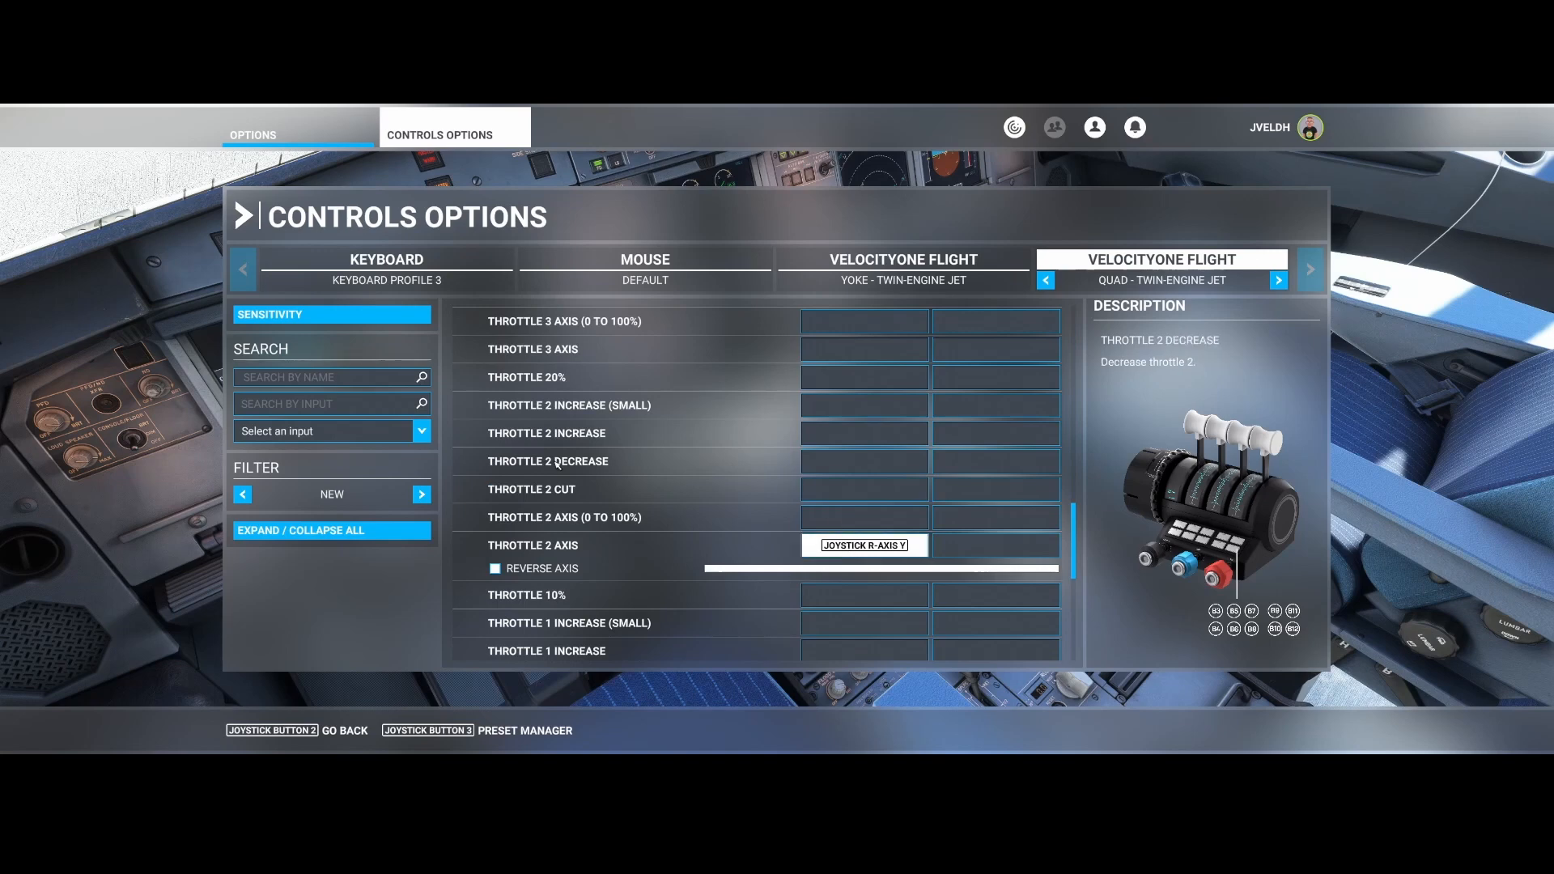
left_click(863, 461)
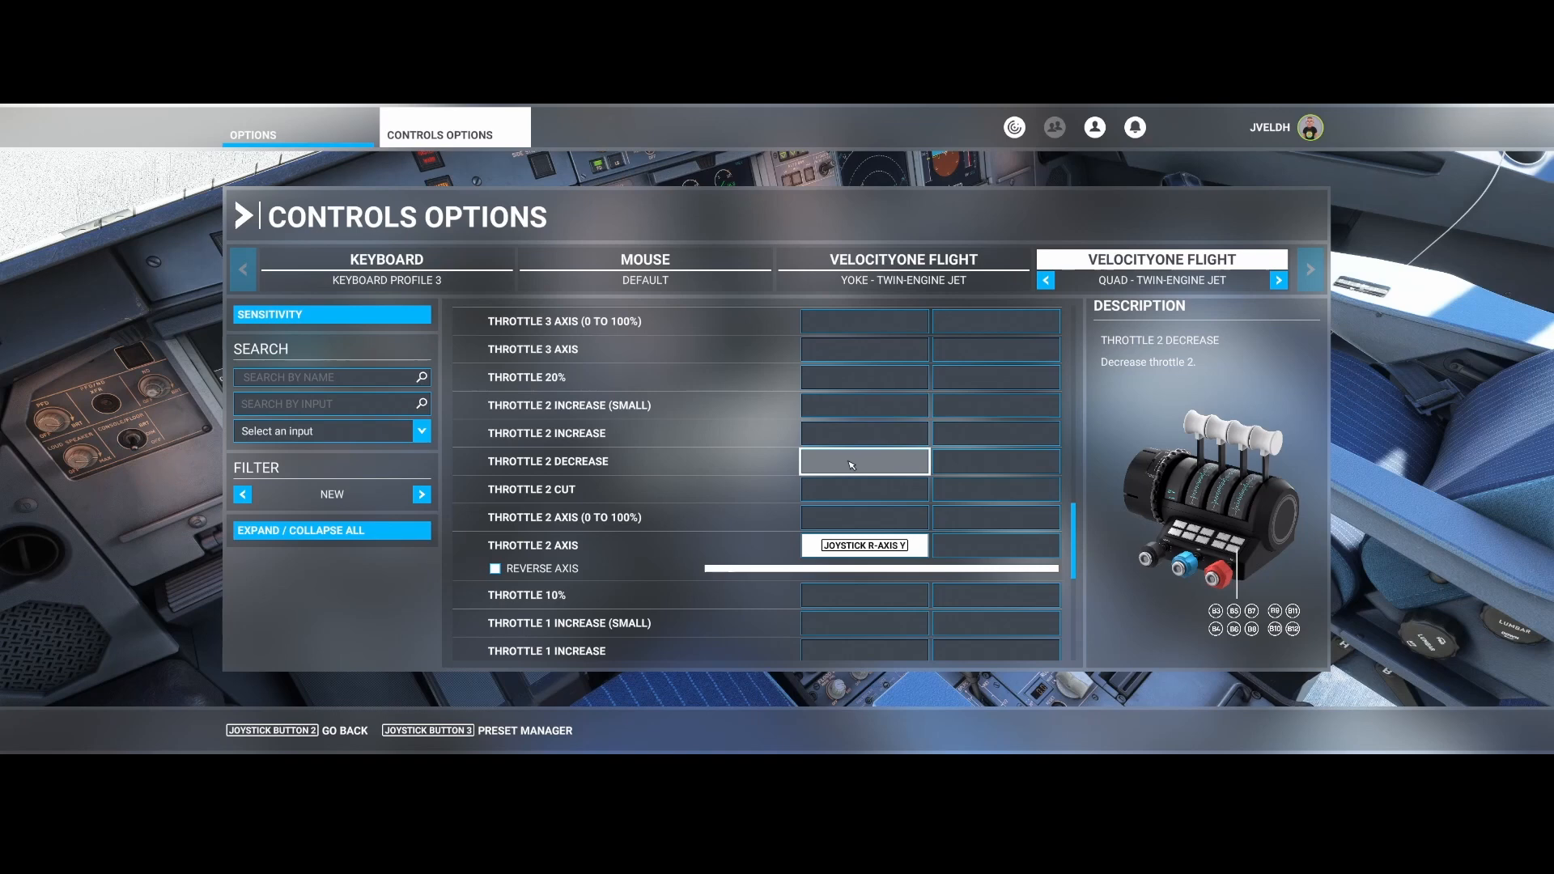
mouse_move(1292, 516)
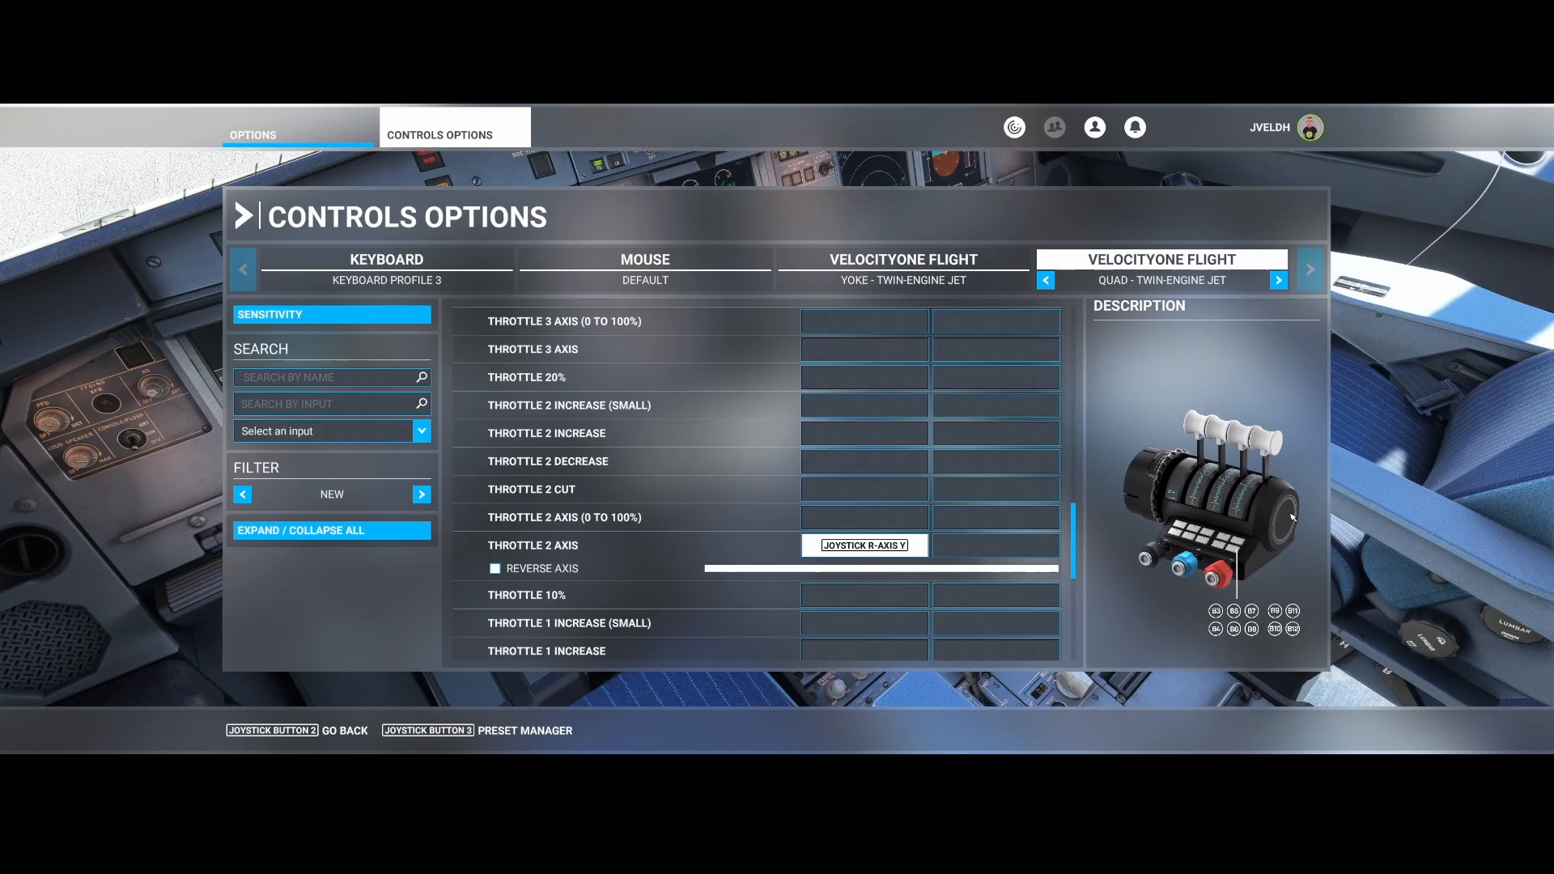
mouse_move(1207, 425)
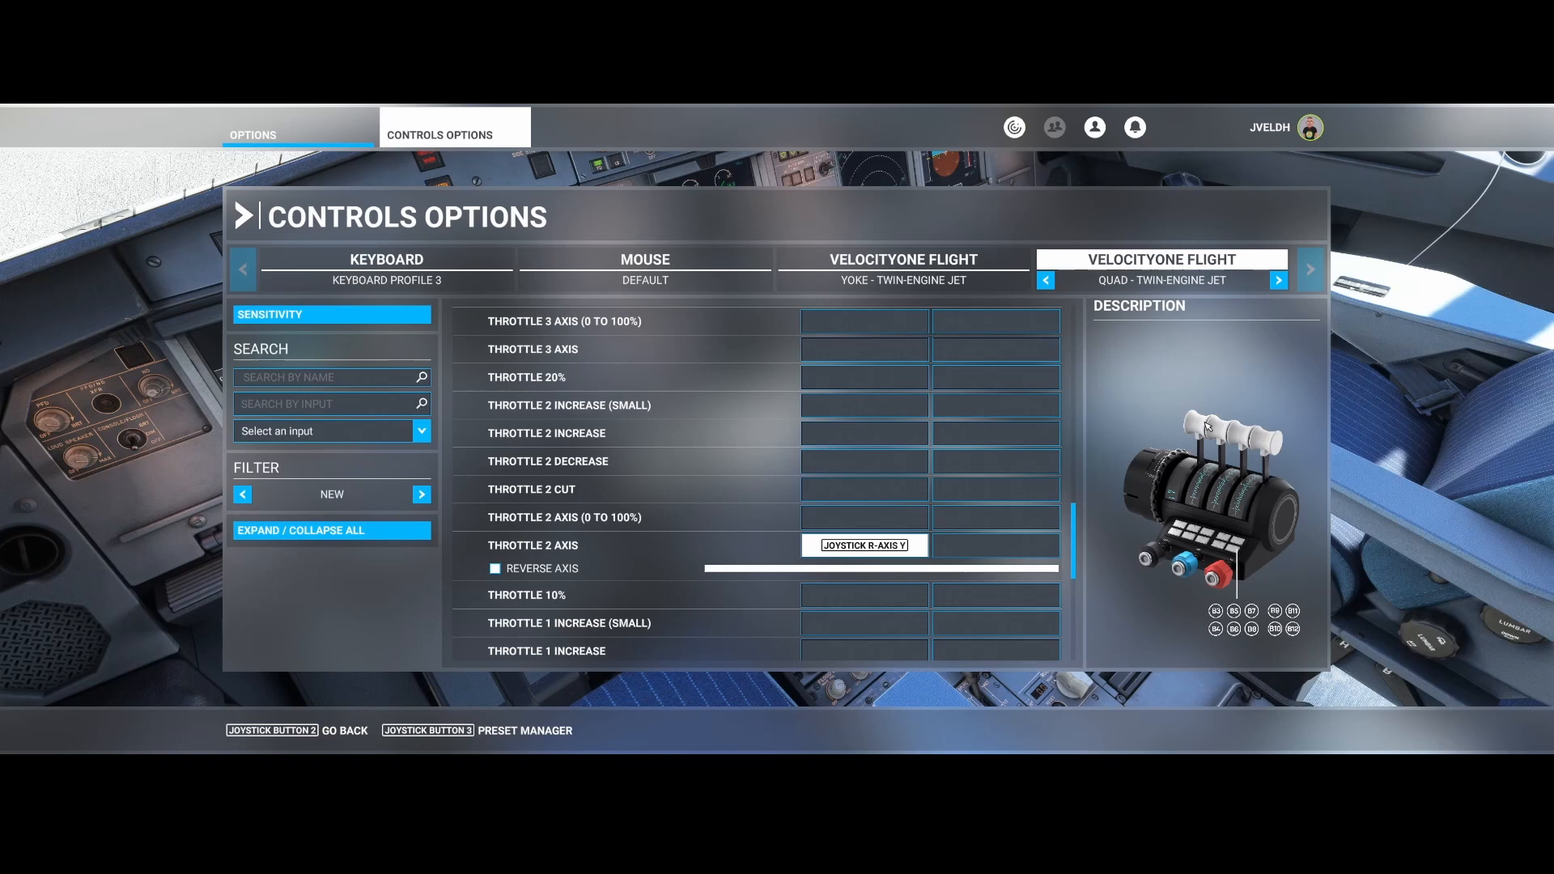
mouse_move(1265, 440)
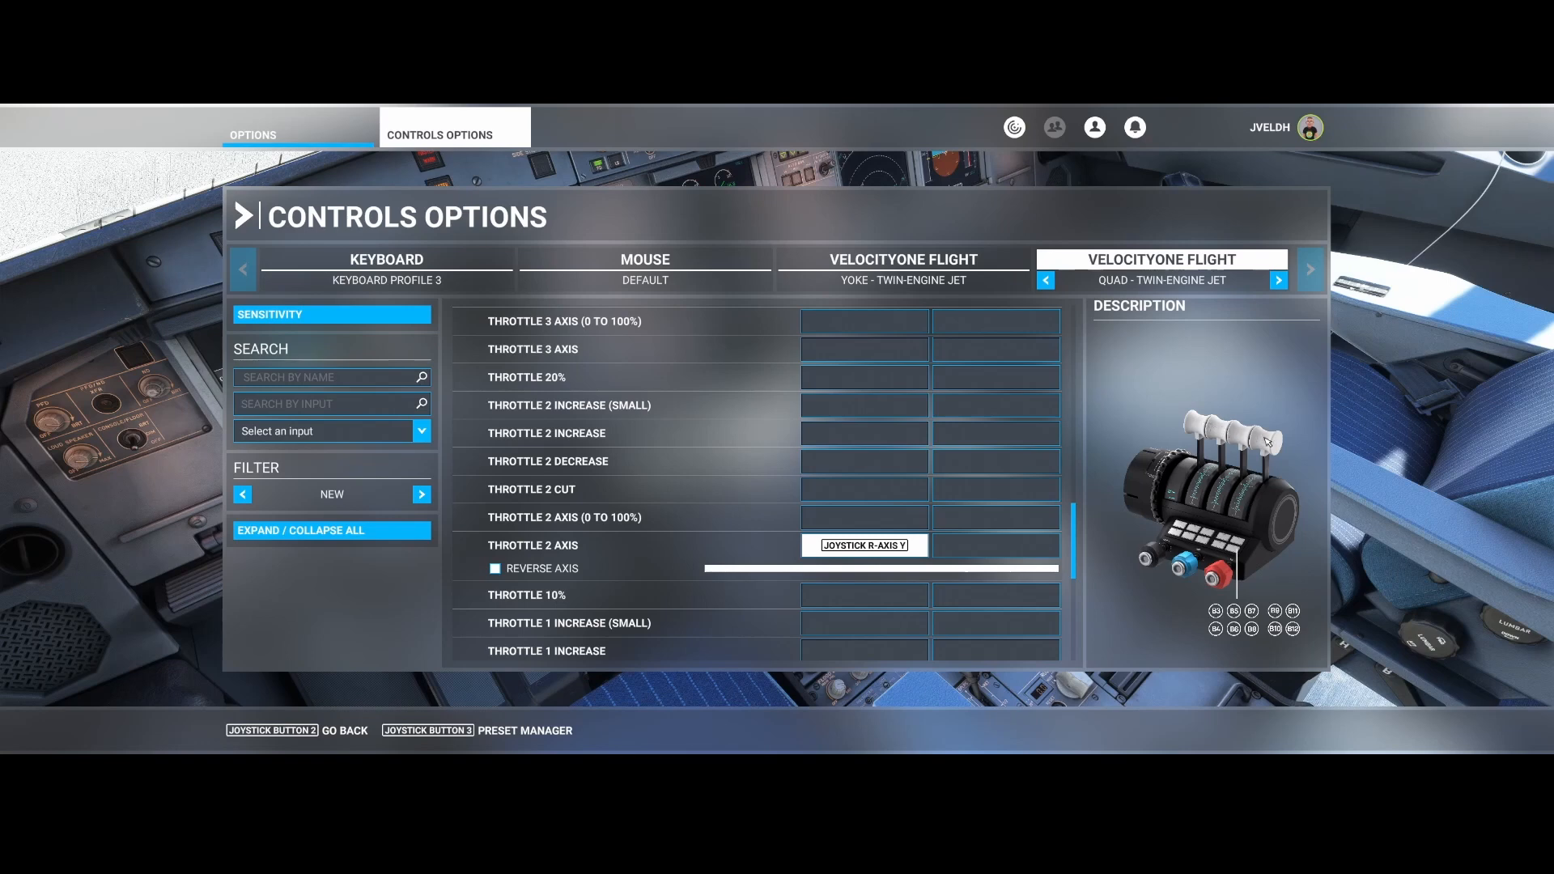
mouse_move(1268, 440)
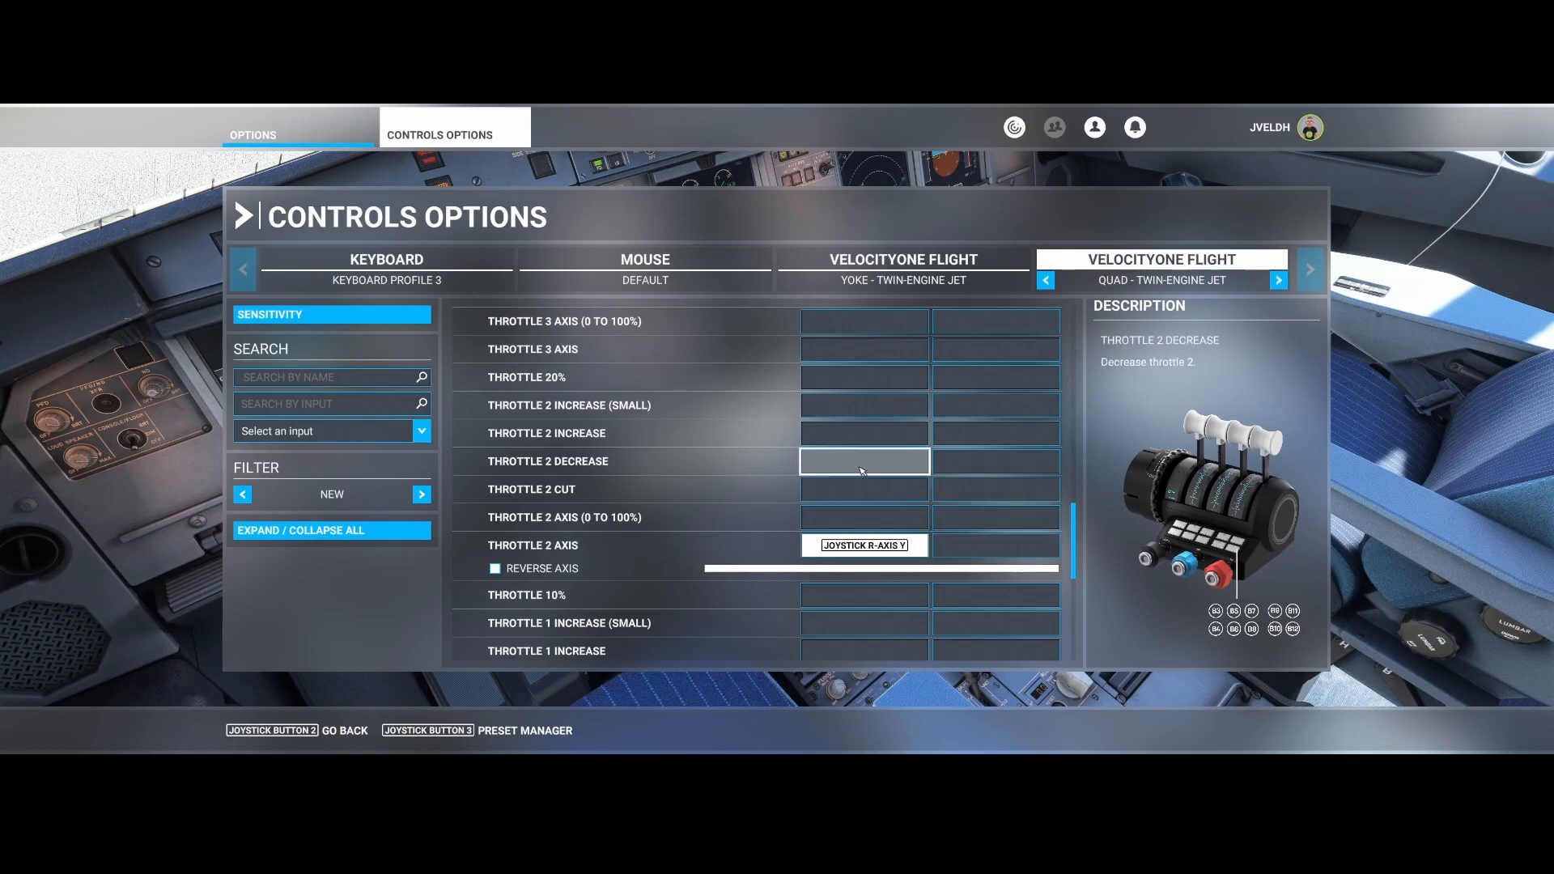
Step: Begin assigning Joystick Button 12 to the Throttle 2 Decrease command
left_click(862, 461)
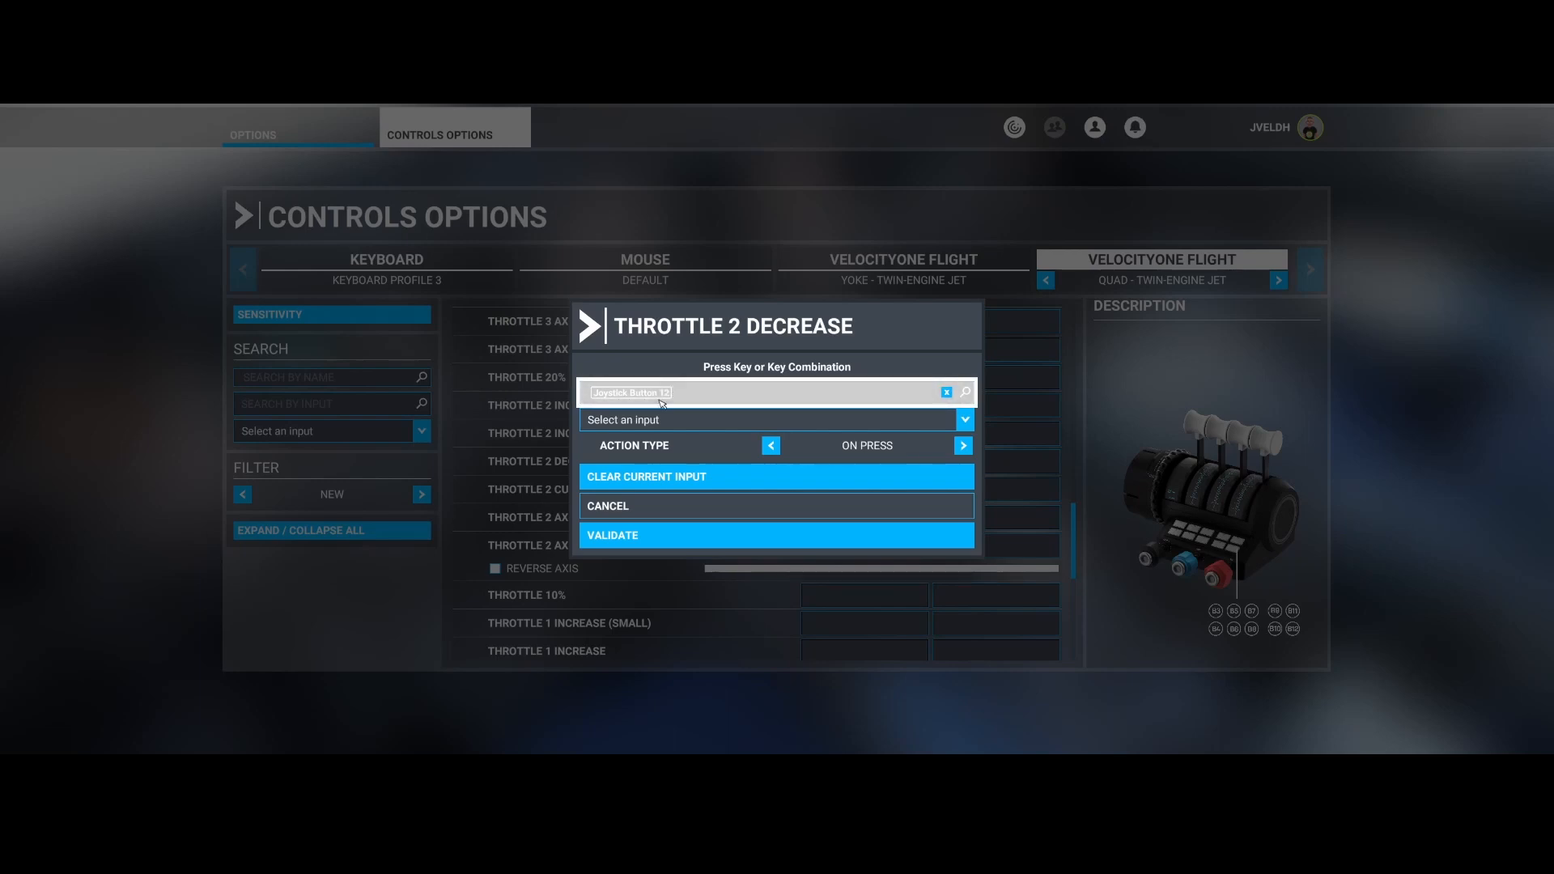
mouse_move(673, 537)
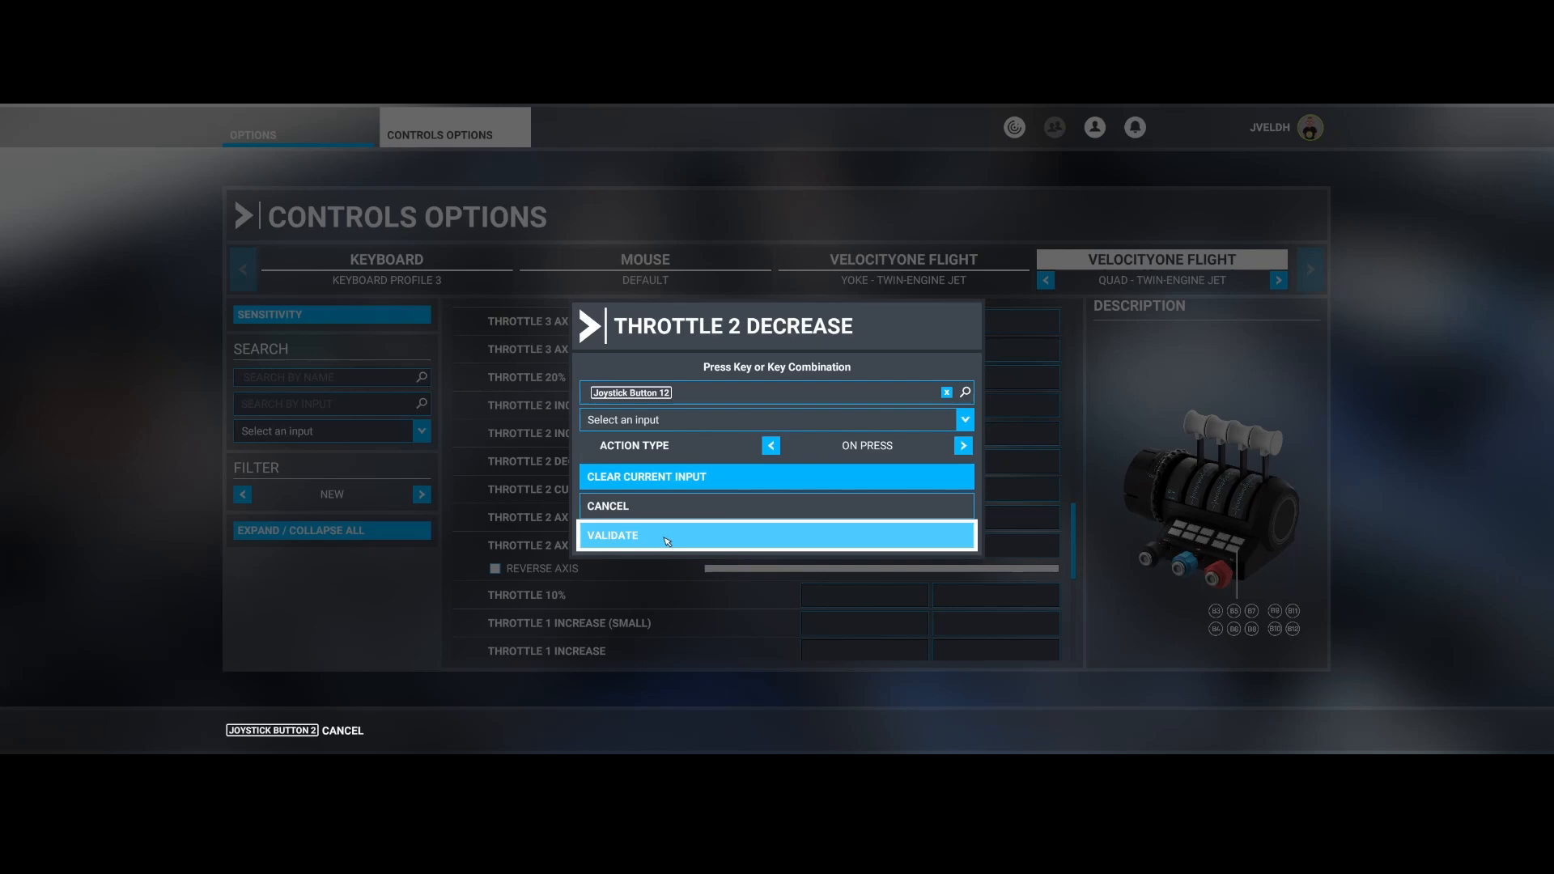
Step: Confirm the Throttle 2 Decrease binding, prompting a new VelocityOne Flight profile
left_click(776, 535)
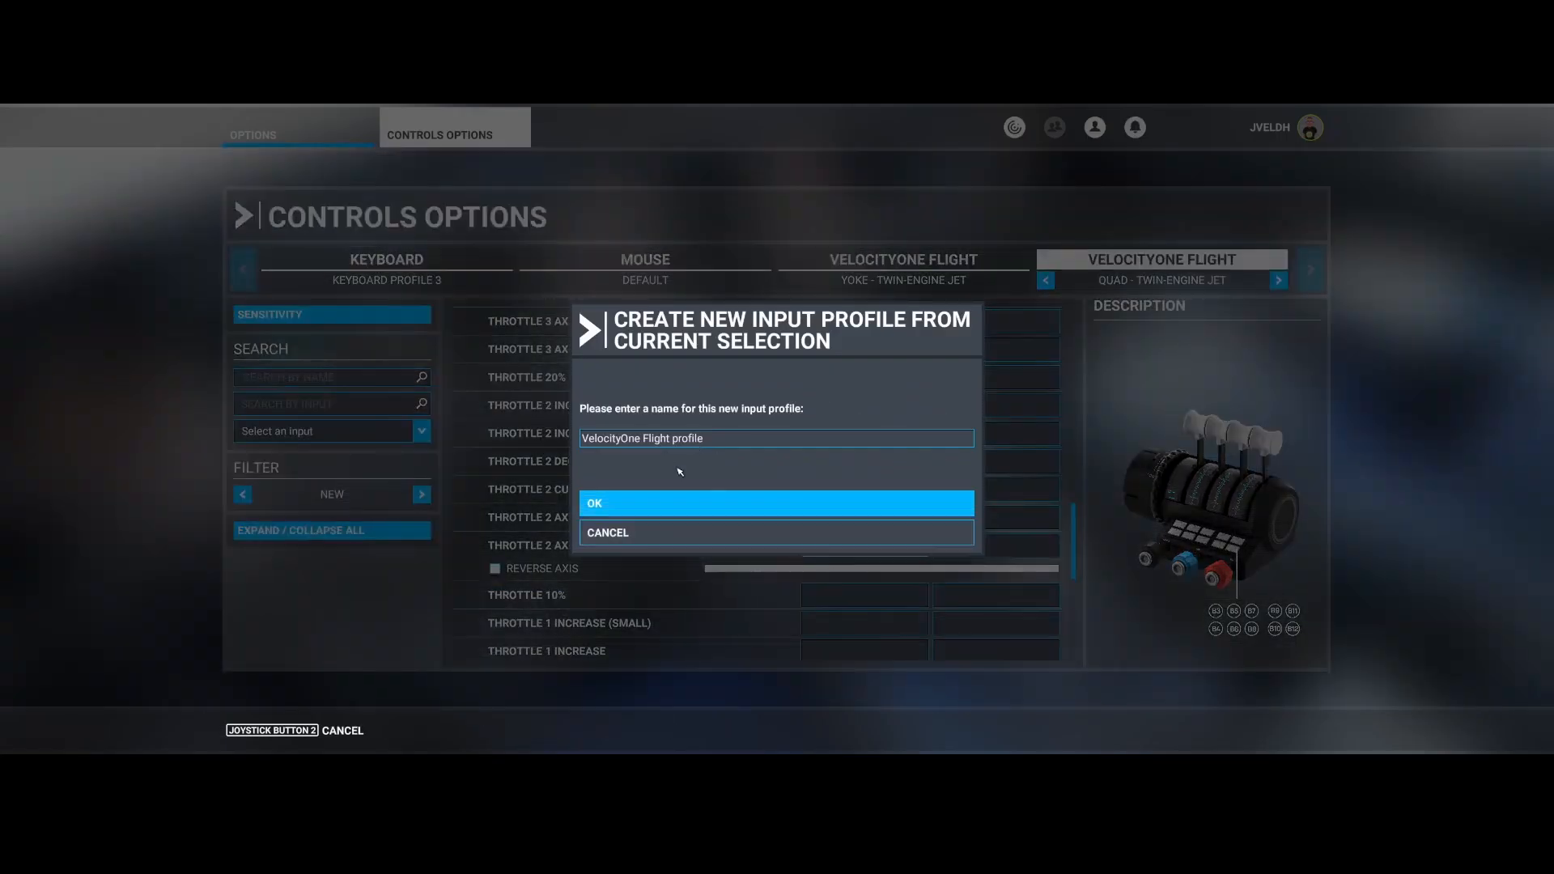
mouse_move(712, 461)
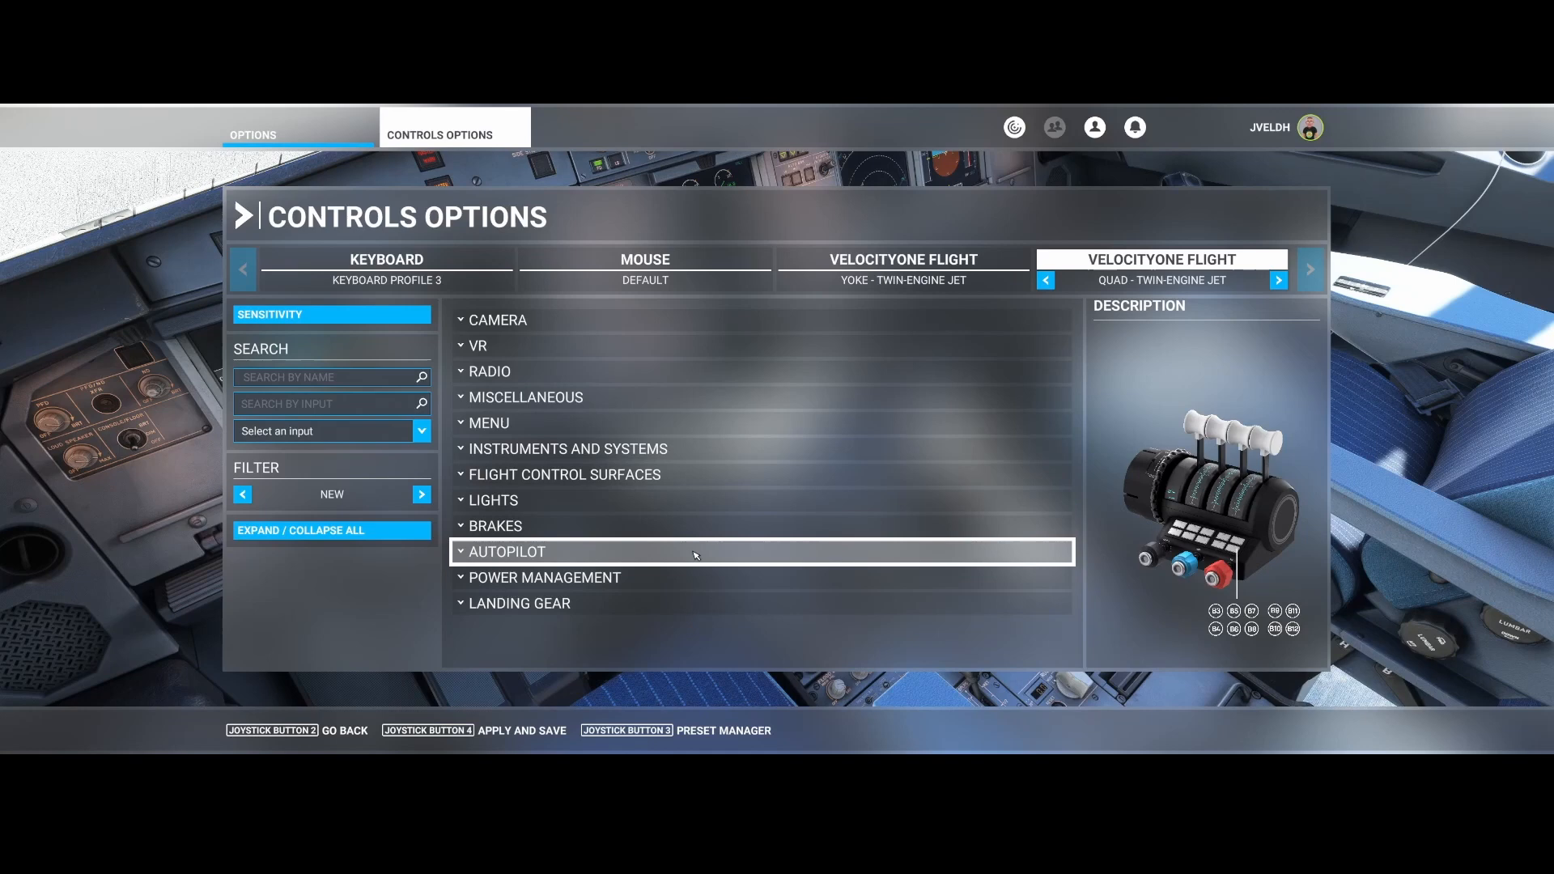
mouse_move(688, 576)
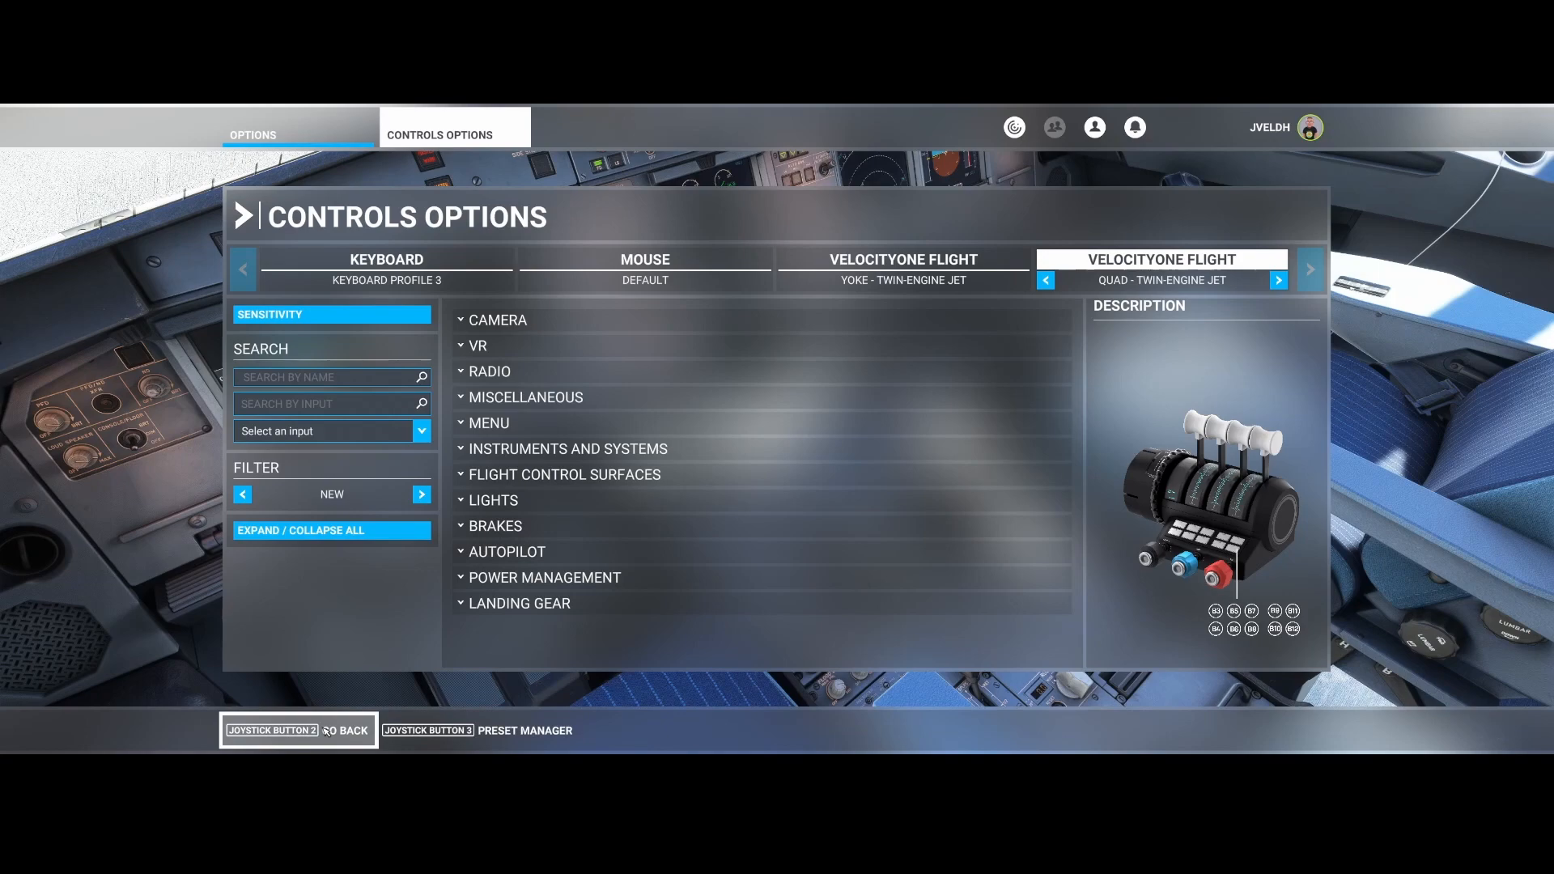
Step: Leave control settings and resume the flight back in the A32NX cockpit
left_click(298, 730)
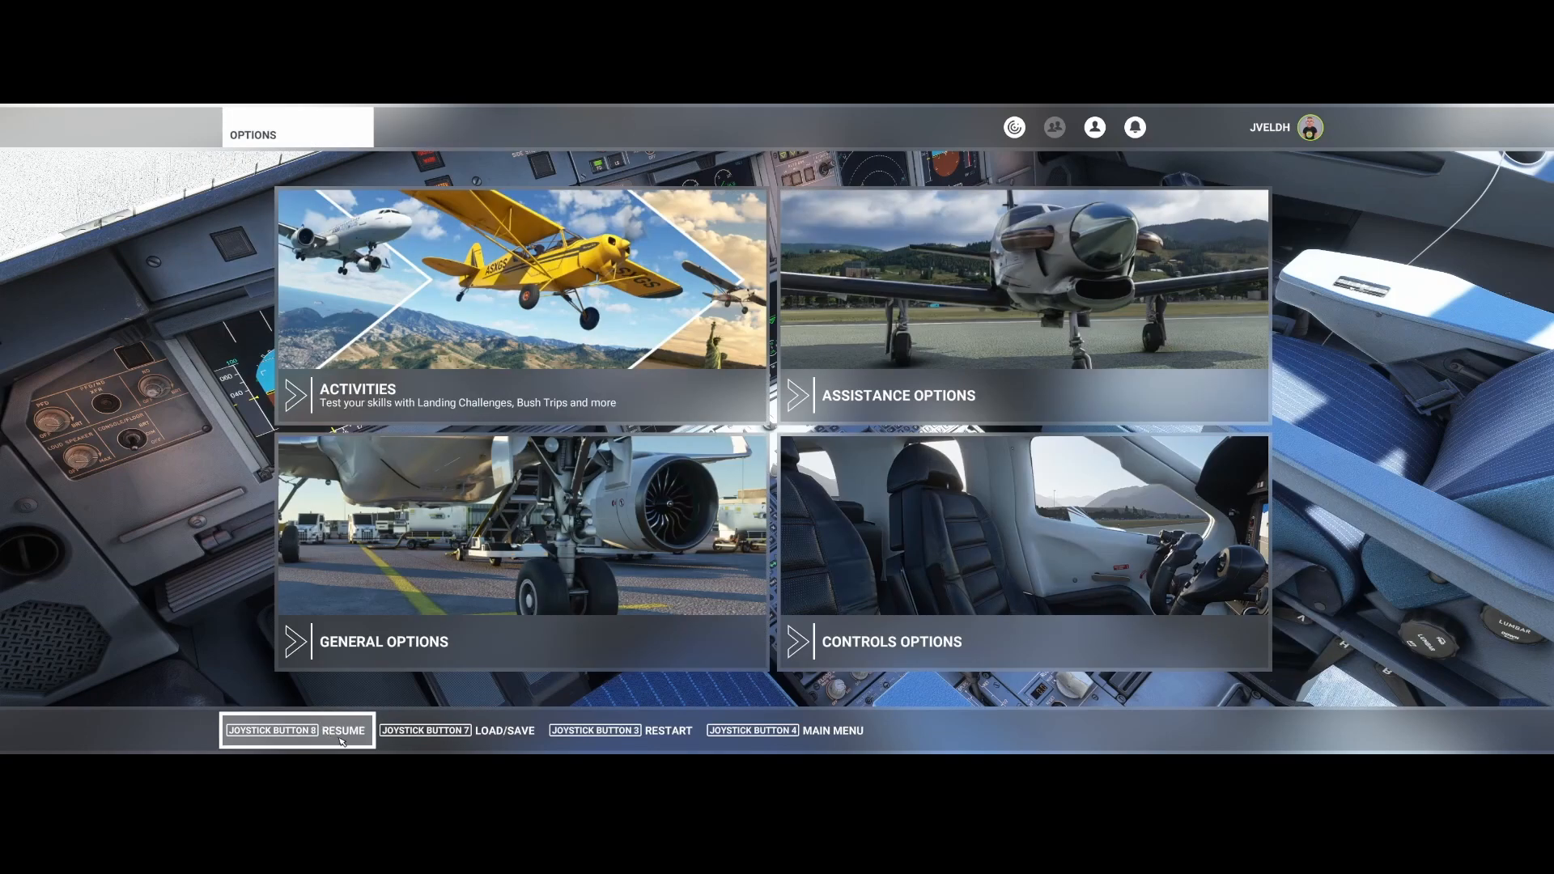
left_click(296, 730)
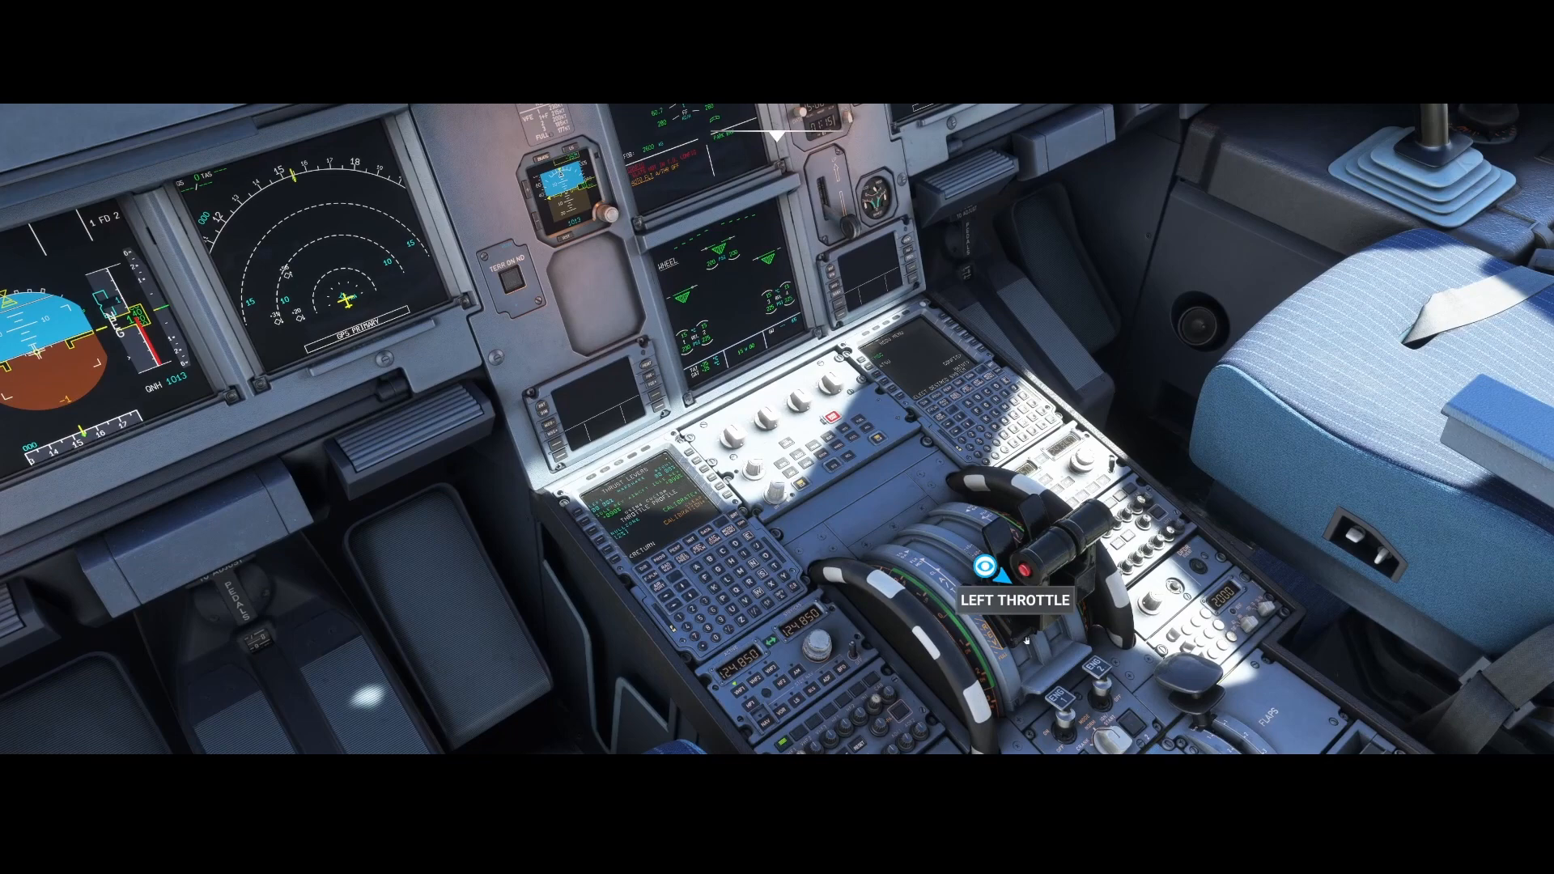
mouse_move(1013, 628)
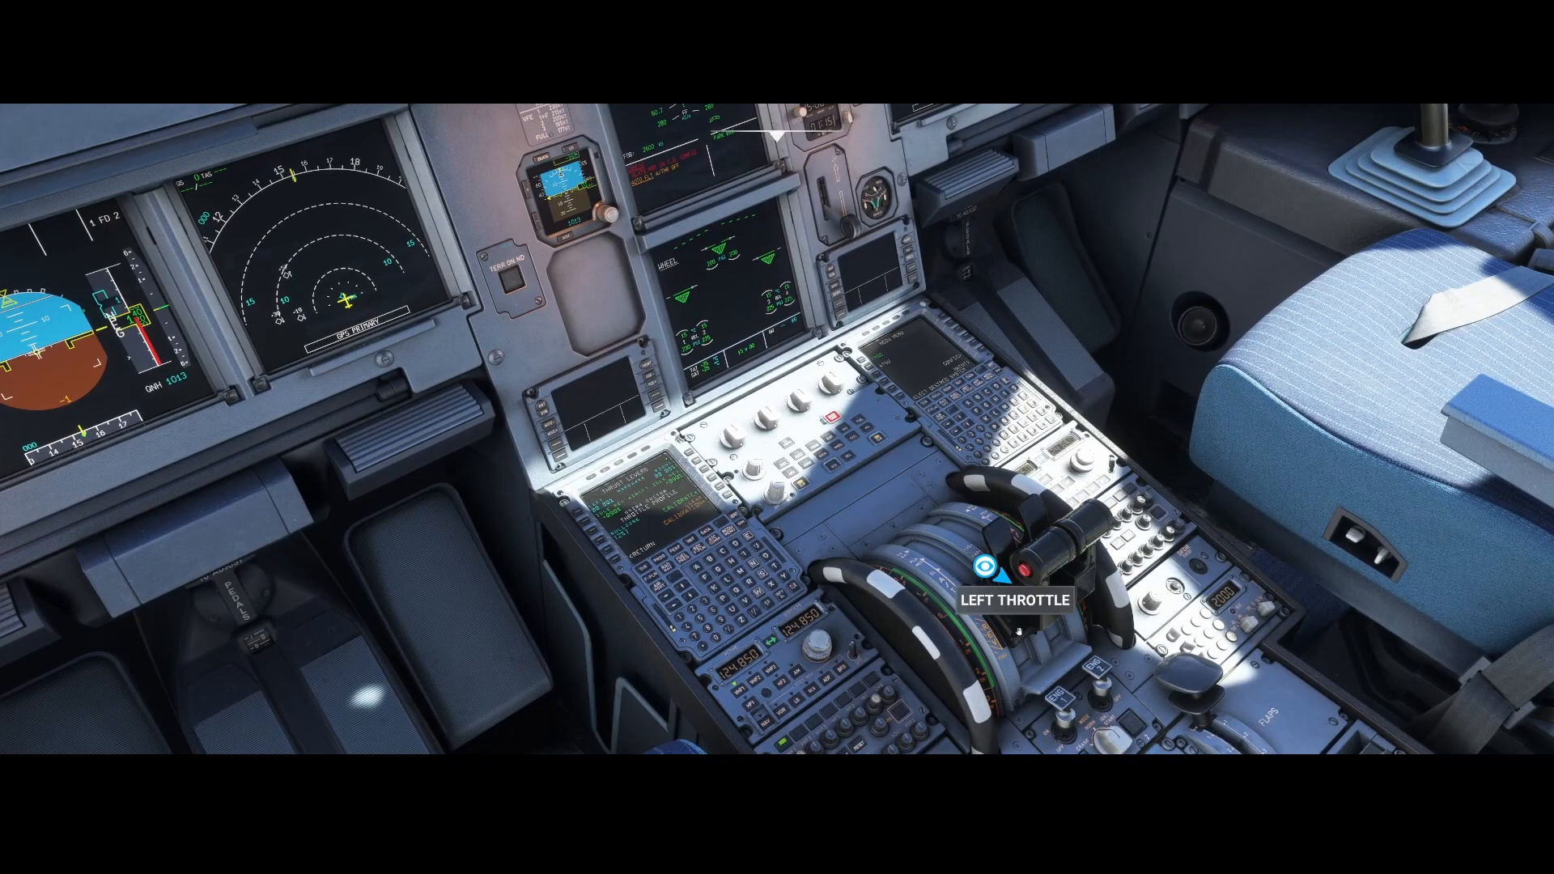
mouse_move(881, 564)
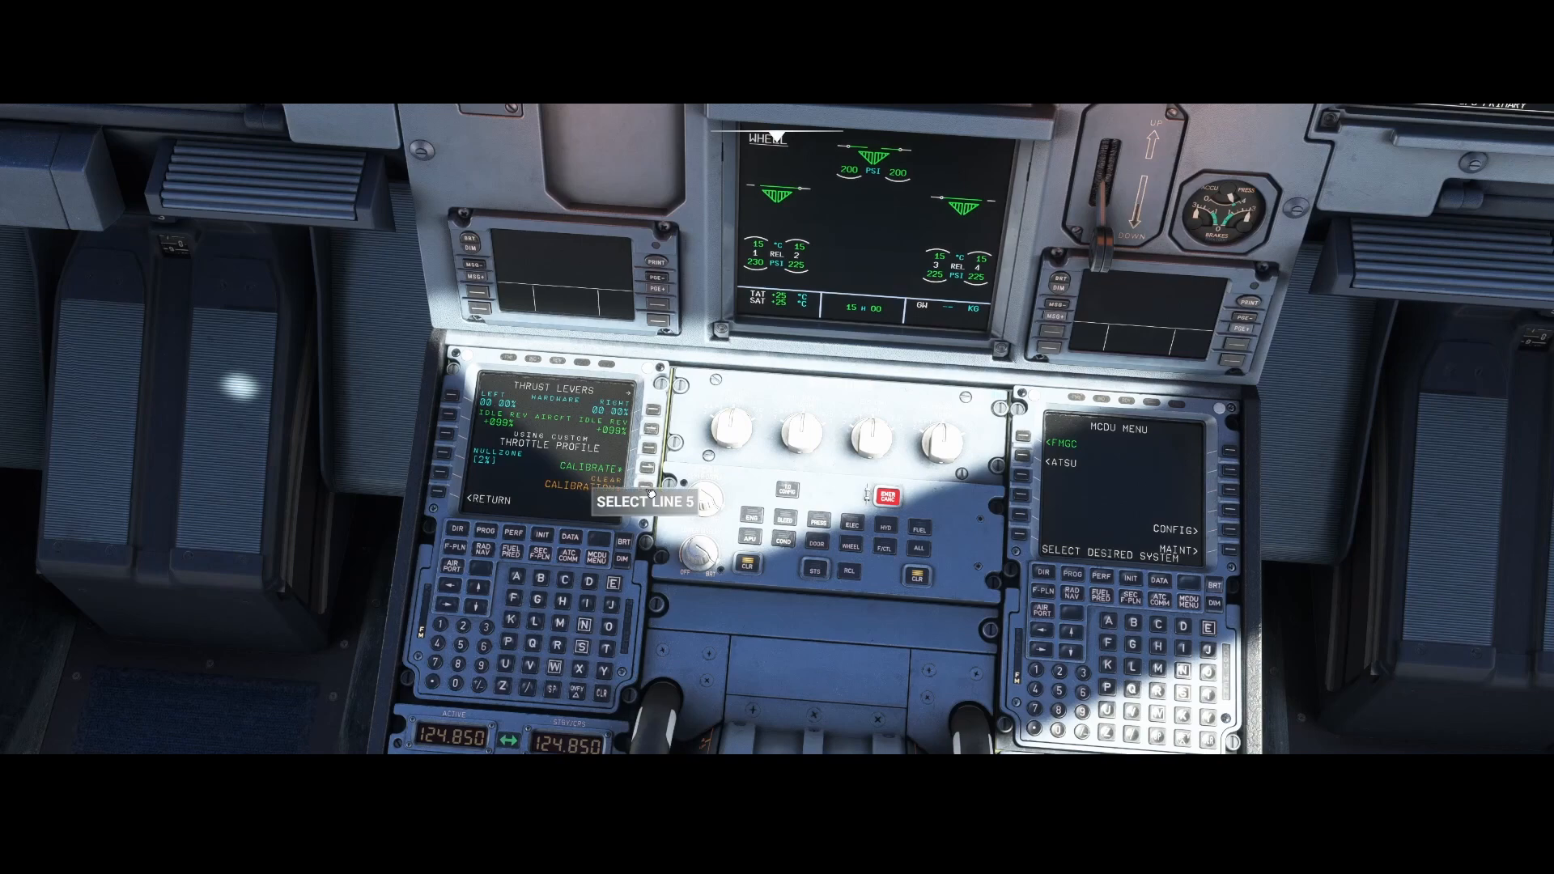
Step: Clear the custom throttle profile on the MCDU thrust levers page
left_click(594, 480)
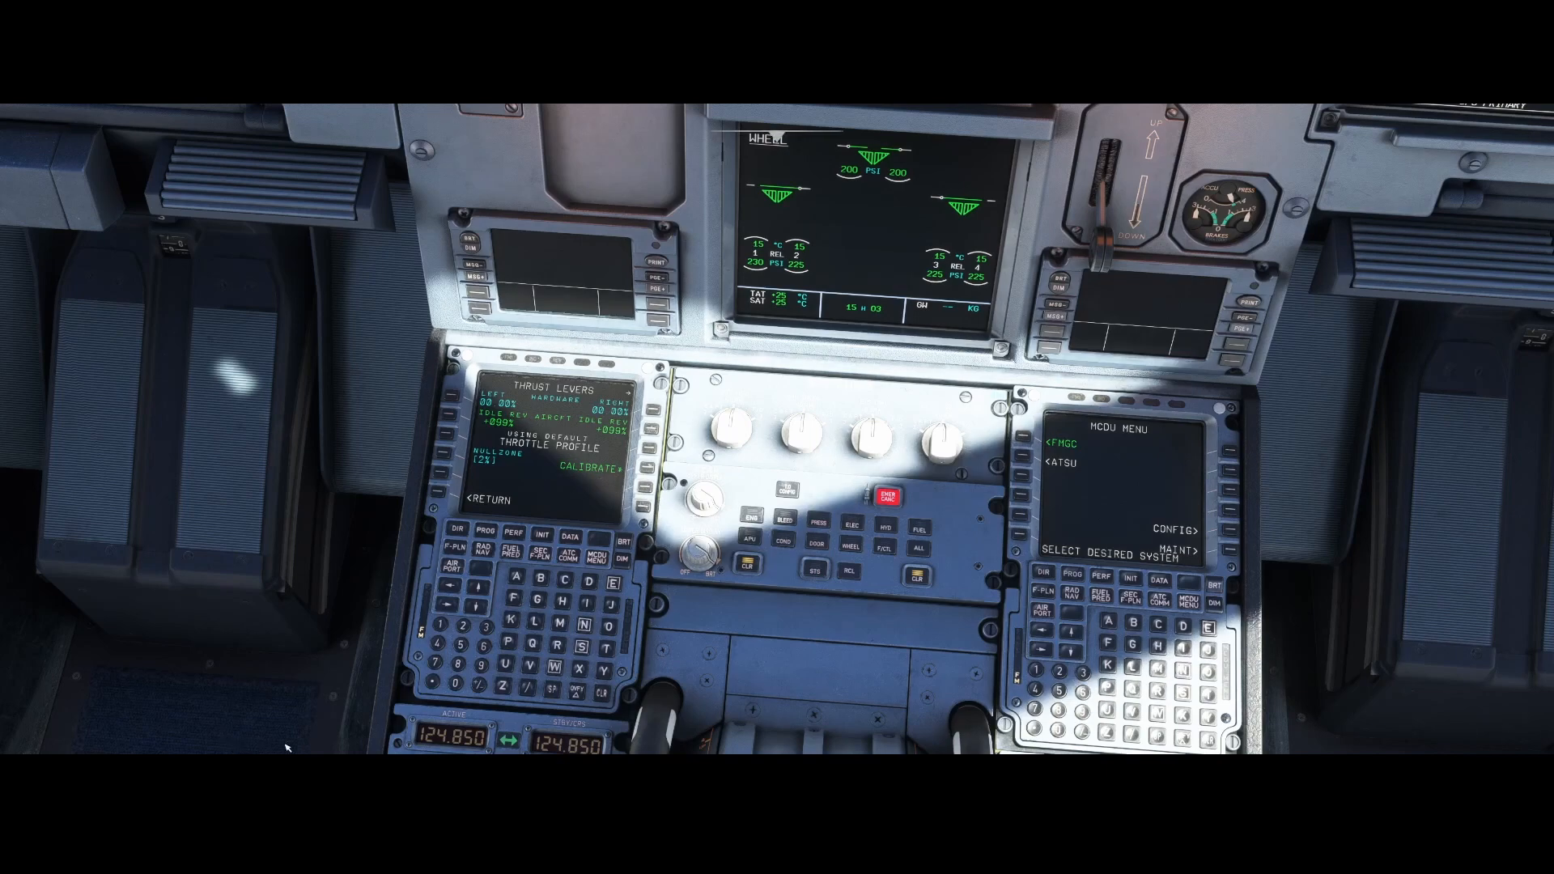
mouse_move(649, 476)
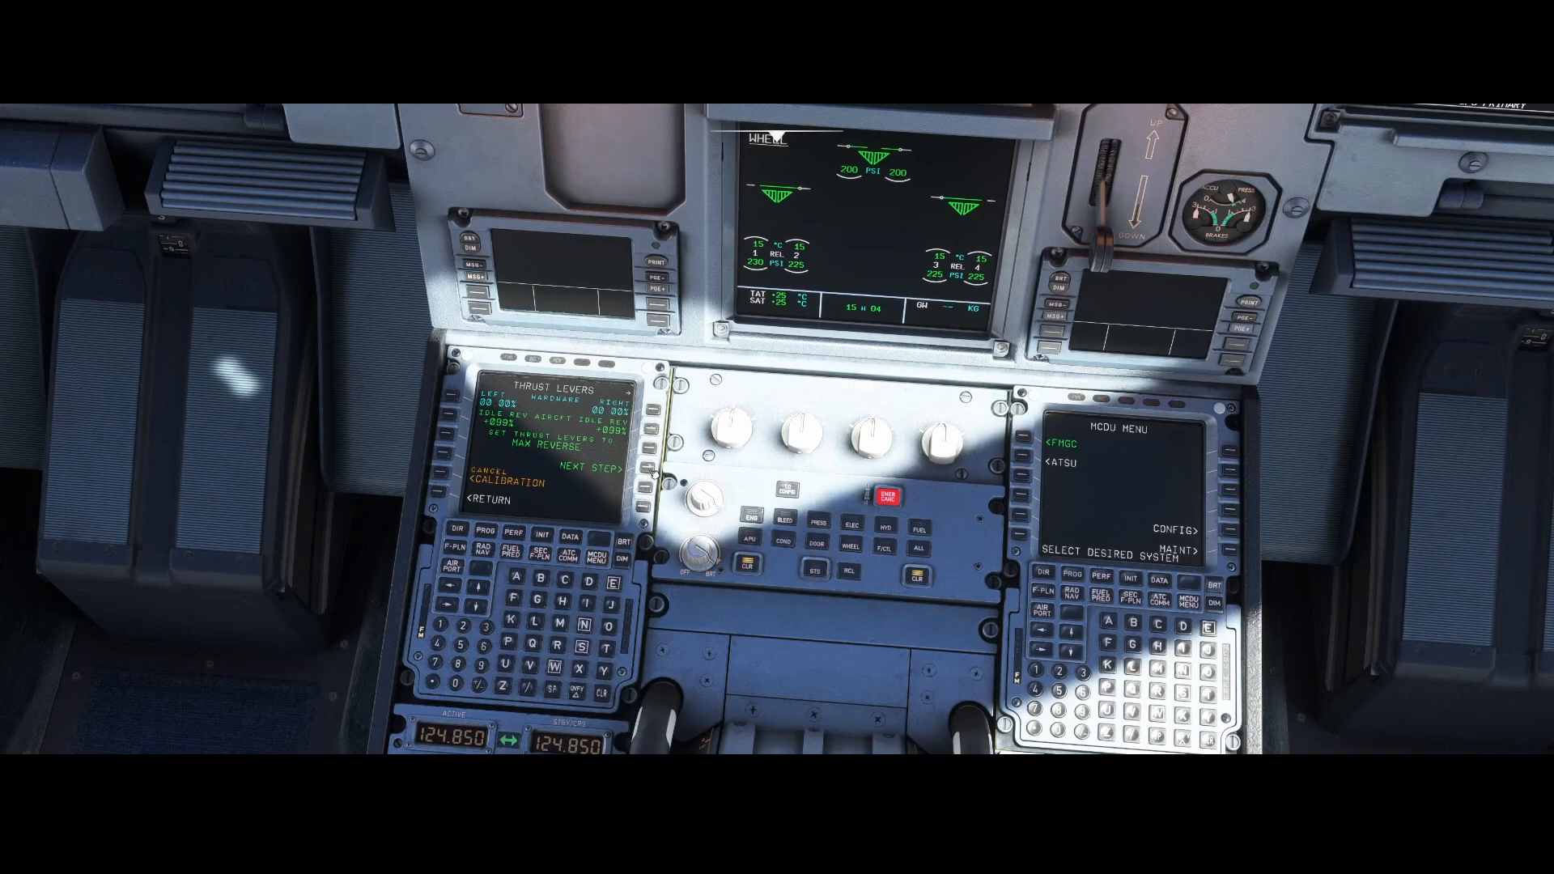
mouse_move(649, 484)
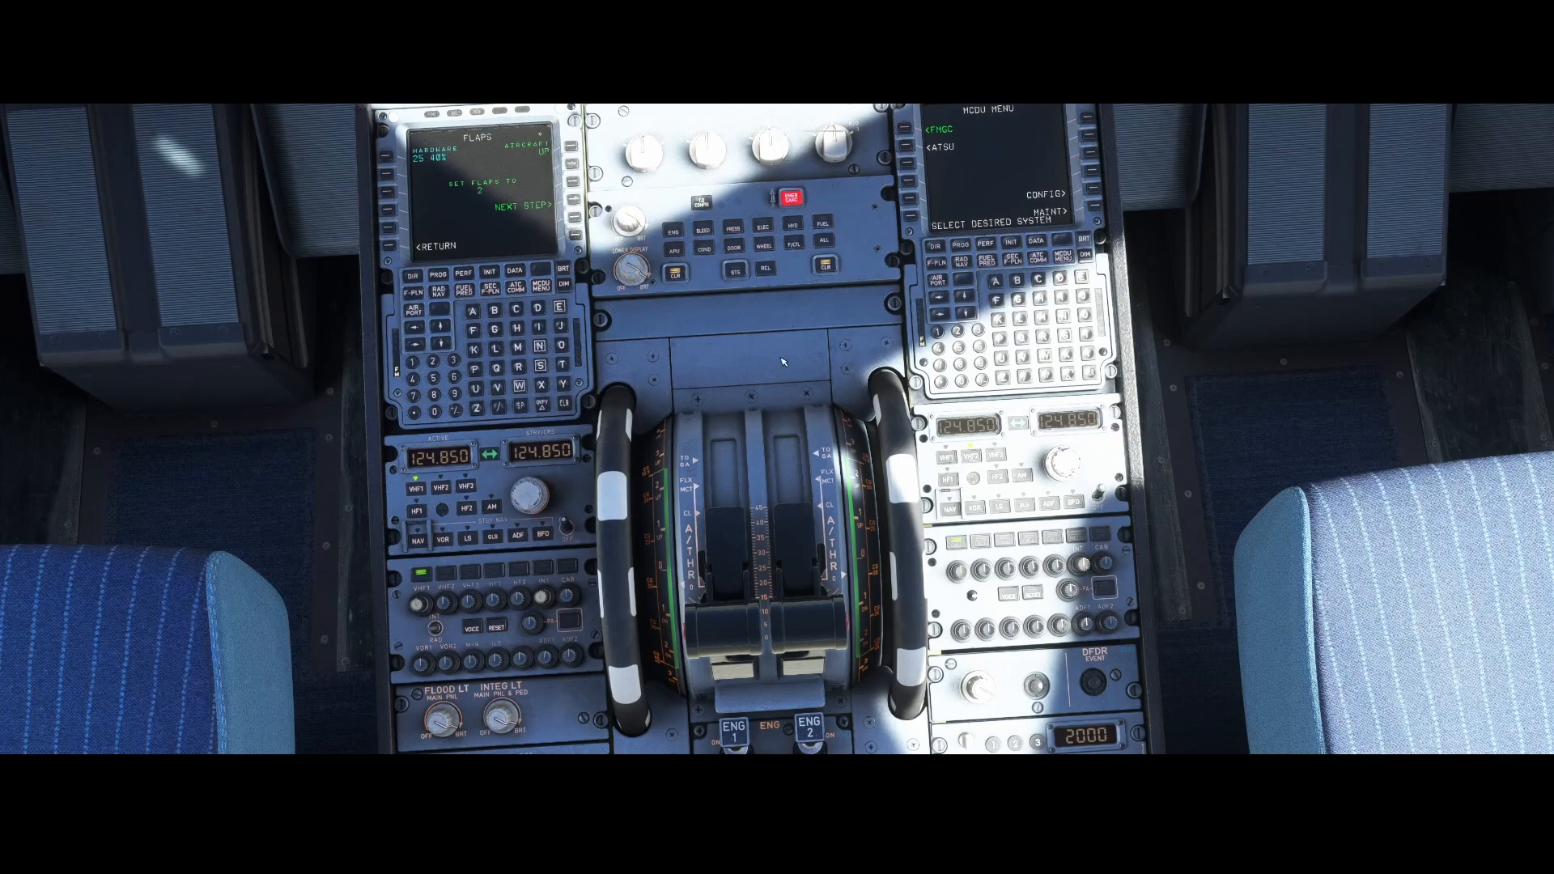
Step: Record the flaps 2 and flaps 3 positions with NEXT STEP on the MCDU
left_click(625, 271)
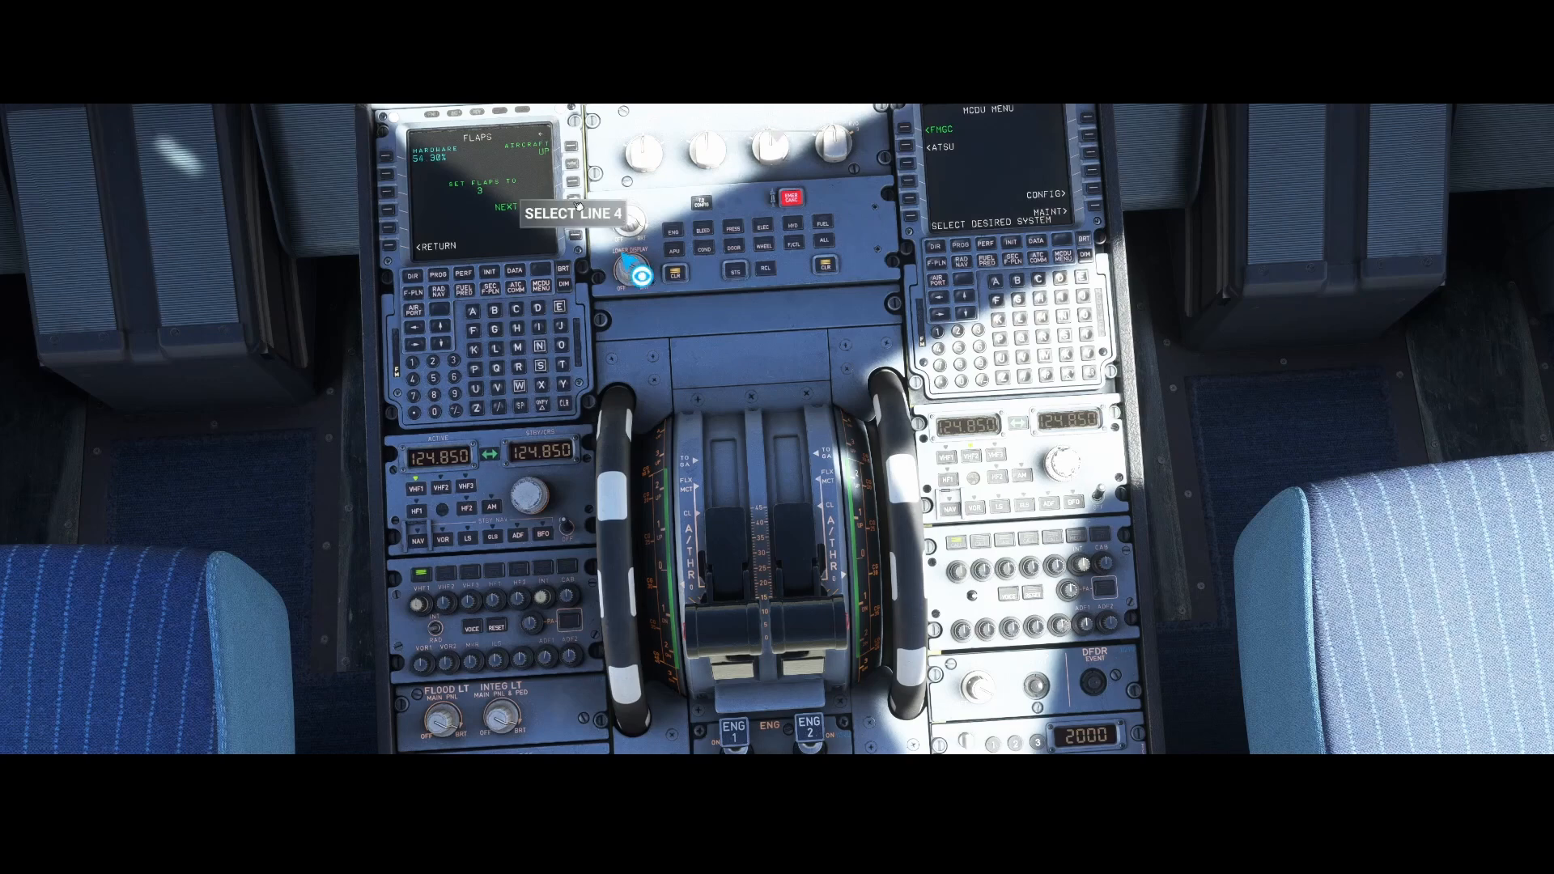
left_click(625, 277)
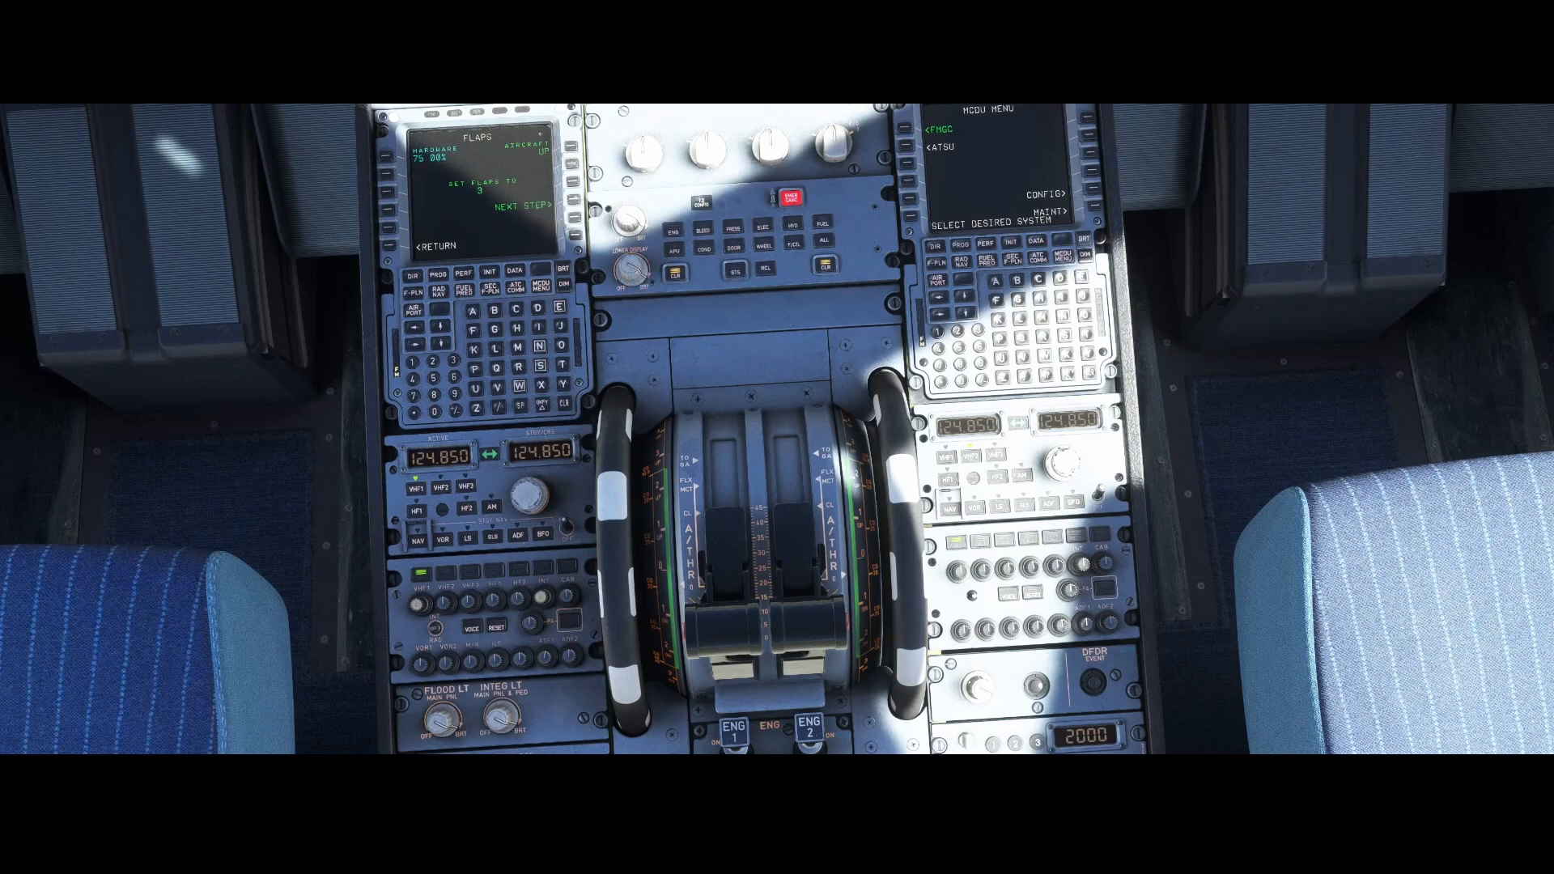